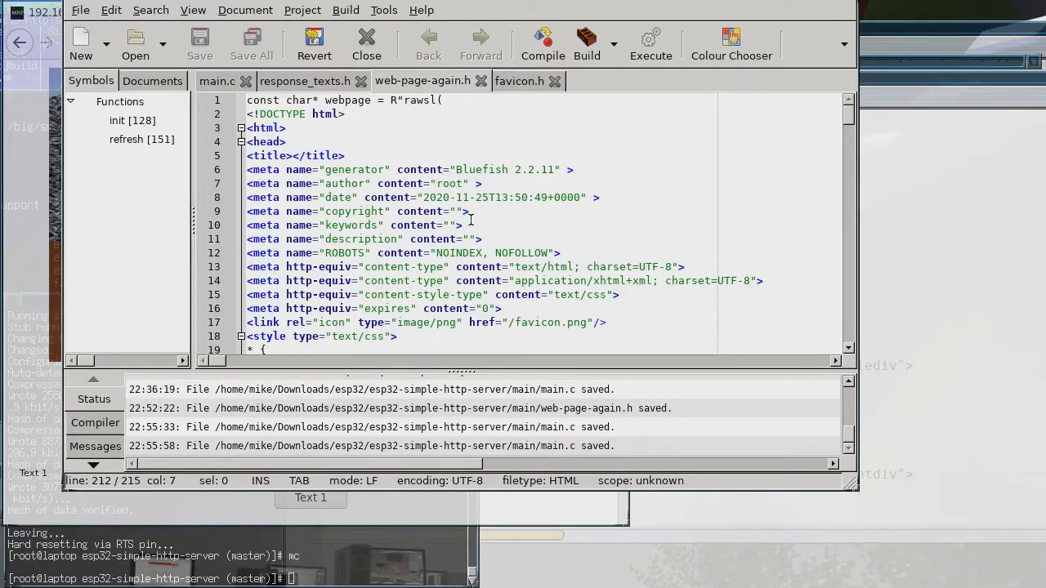
Delete the const char* webpage = R"rawl( line and closing delimiter, leaving plain HTML
{"action": "scroll", "scroll_direction": "down", "scroll_amount": 3}
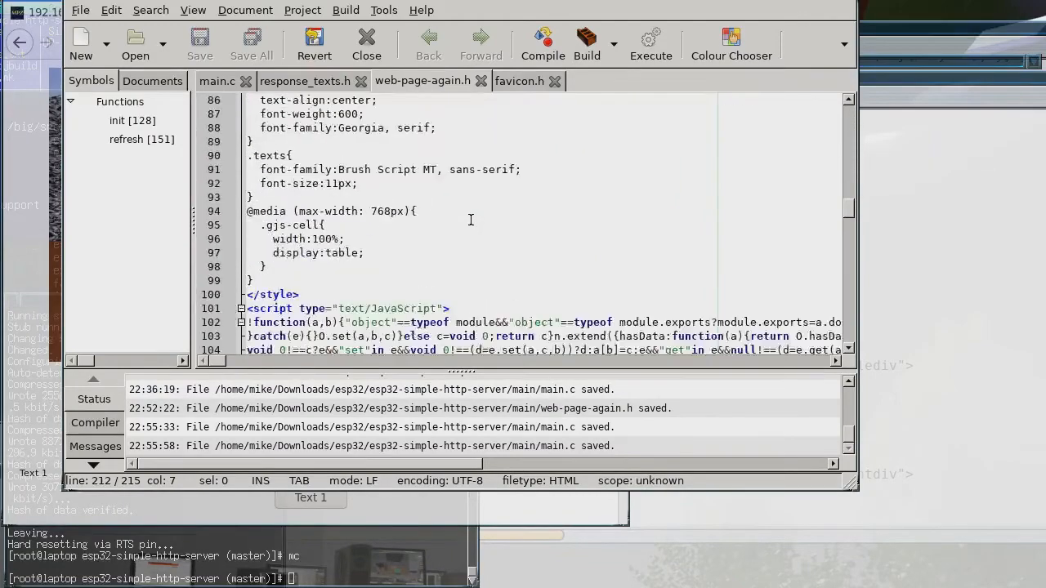
{"action": "scroll", "scroll_direction": "down", "scroll_amount": 3}
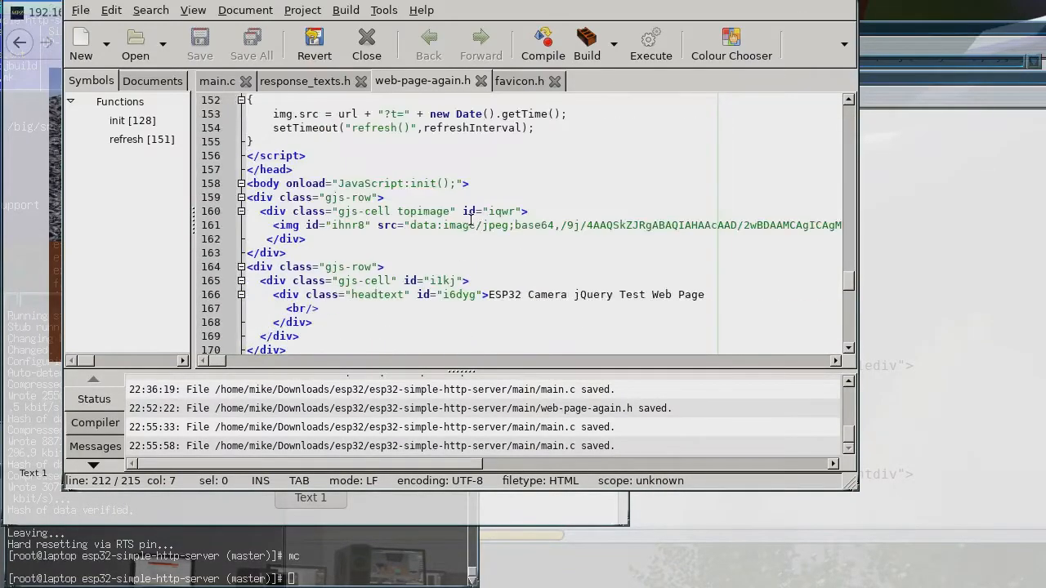
{"action": "left_click", "coordinate": [482, 225]}
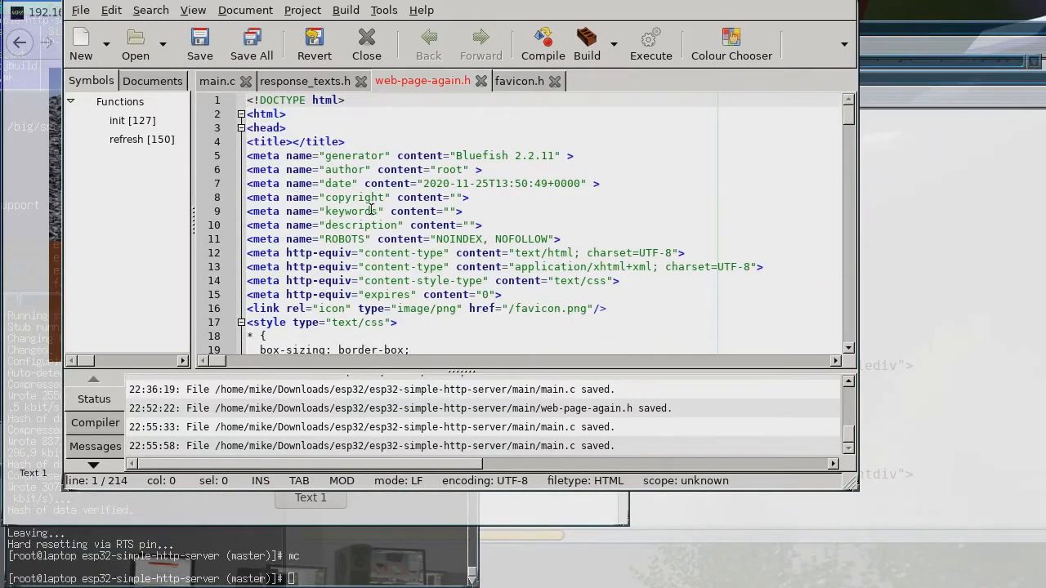
{"action": "scroll", "scroll_direction": "down", "scroll_amount": 3}
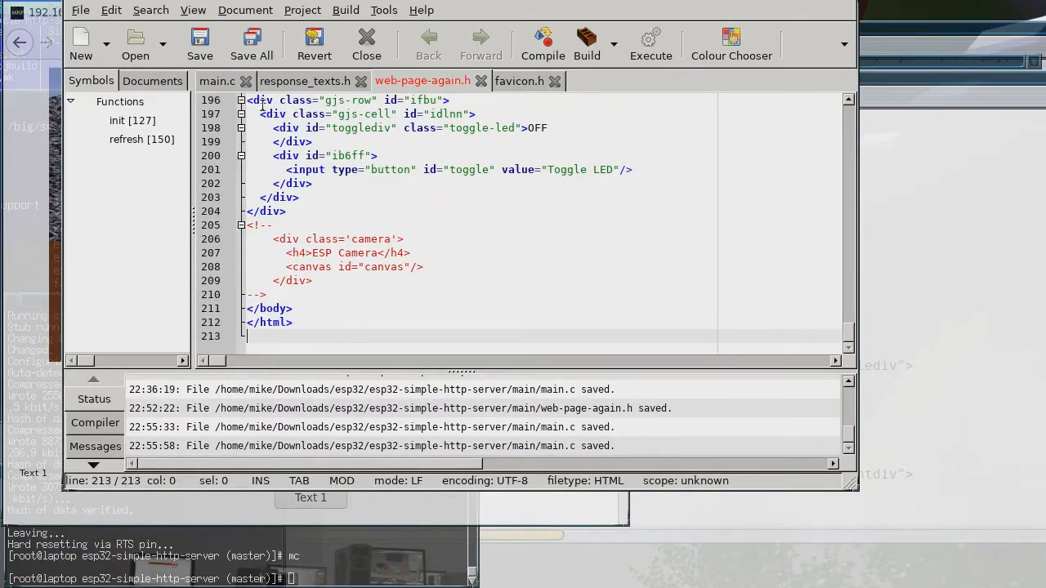
{"action": "left_click", "coordinate": [80, 10]}
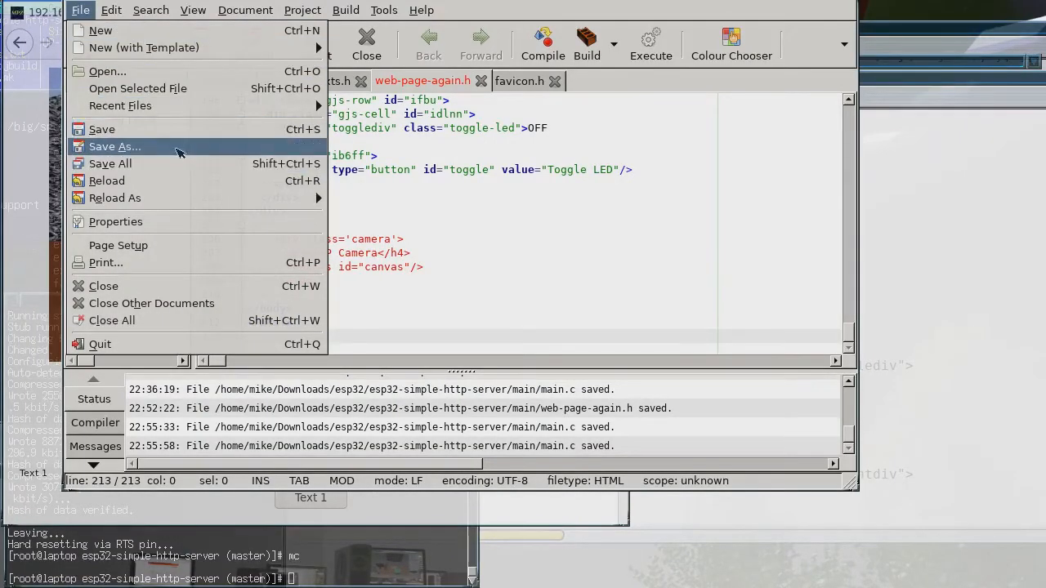
Save the bare HTML as web-page-again.html, then reload and restore the wrapper
{"action": "left_click", "coordinate": [114, 147]}
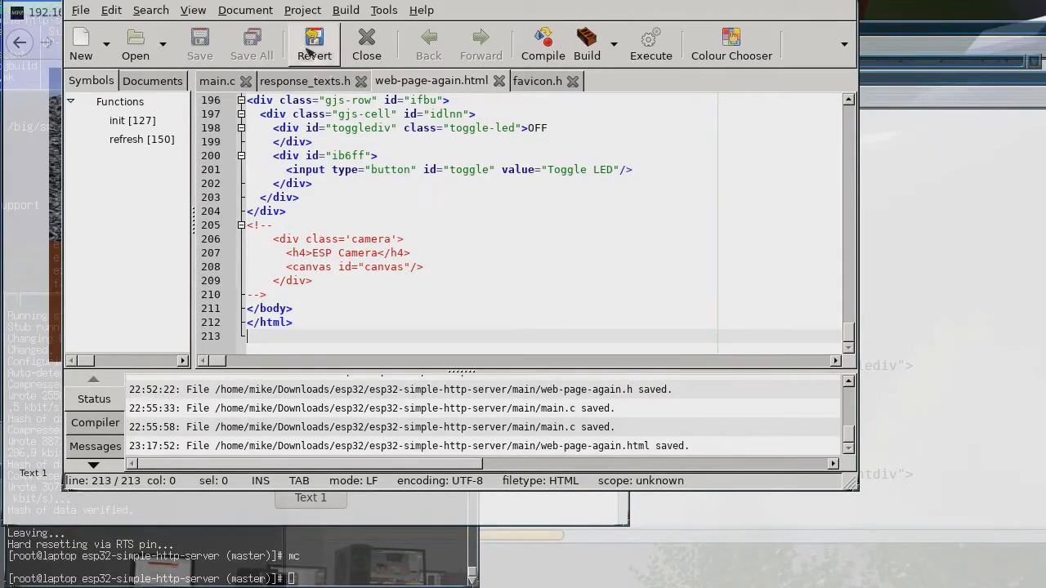
{"action": "mouse_move", "coordinate": [314, 43]}
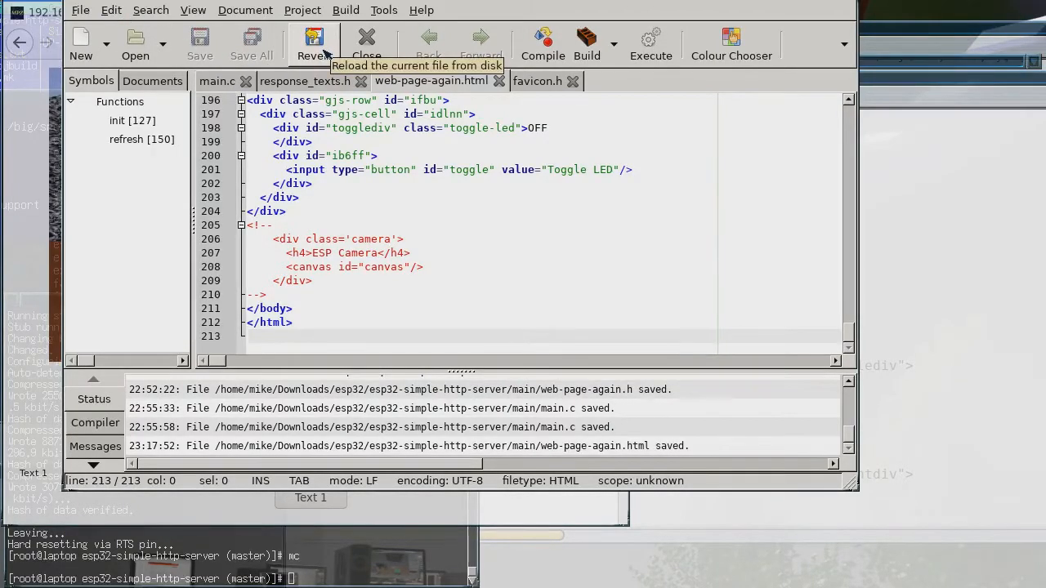
{"action": "left_click", "coordinate": [111, 9]}
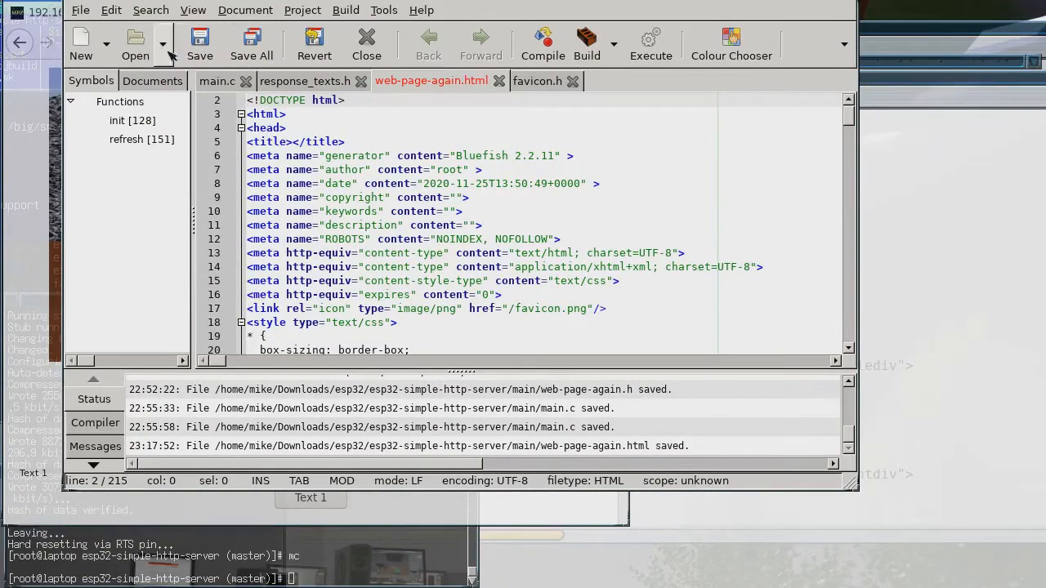
{"action": "left_click", "coordinate": [80, 10]}
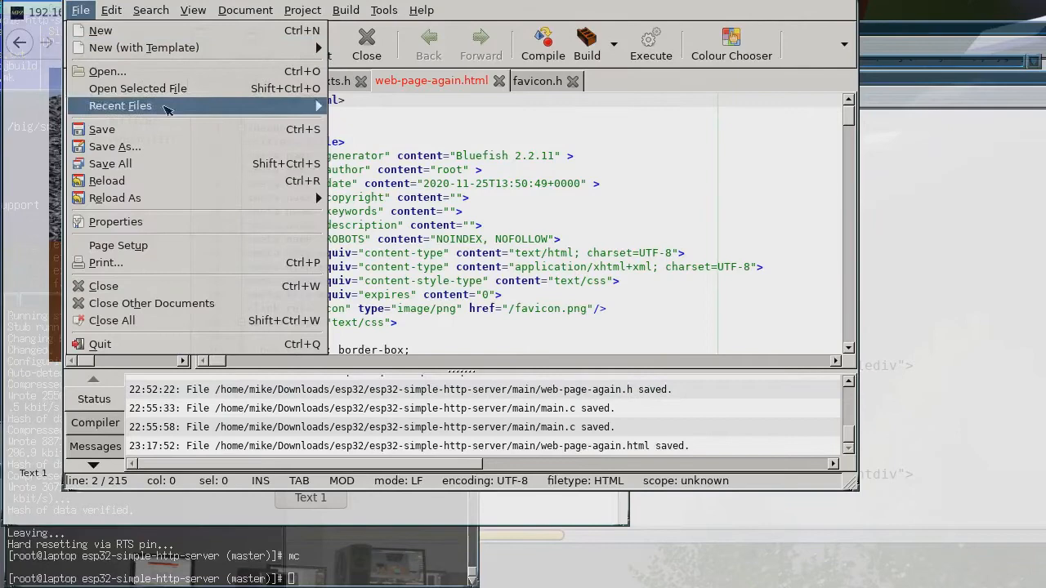
Save the re-wrapped version over web-page-again.h, confirming the replace
{"action": "left_click", "coordinate": [114, 147]}
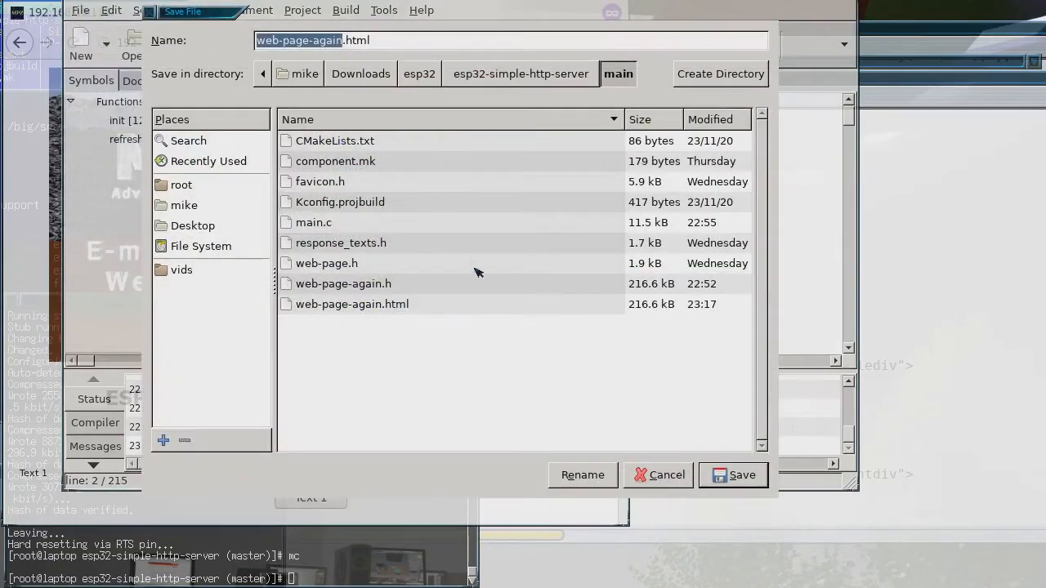
{"action": "left_click", "coordinate": [343, 285]}
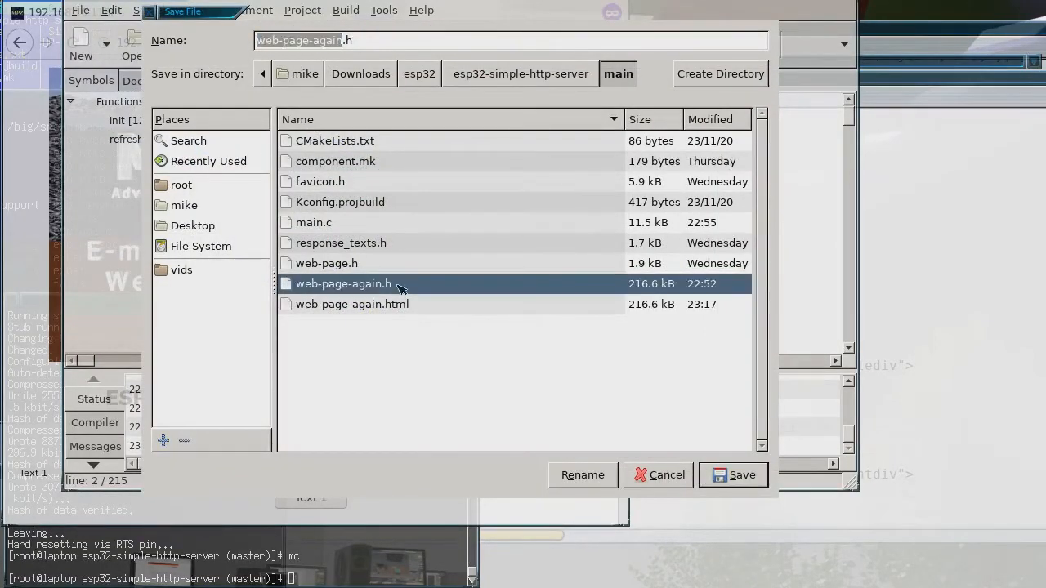
{"action": "mouse_move", "coordinate": [536, 310]}
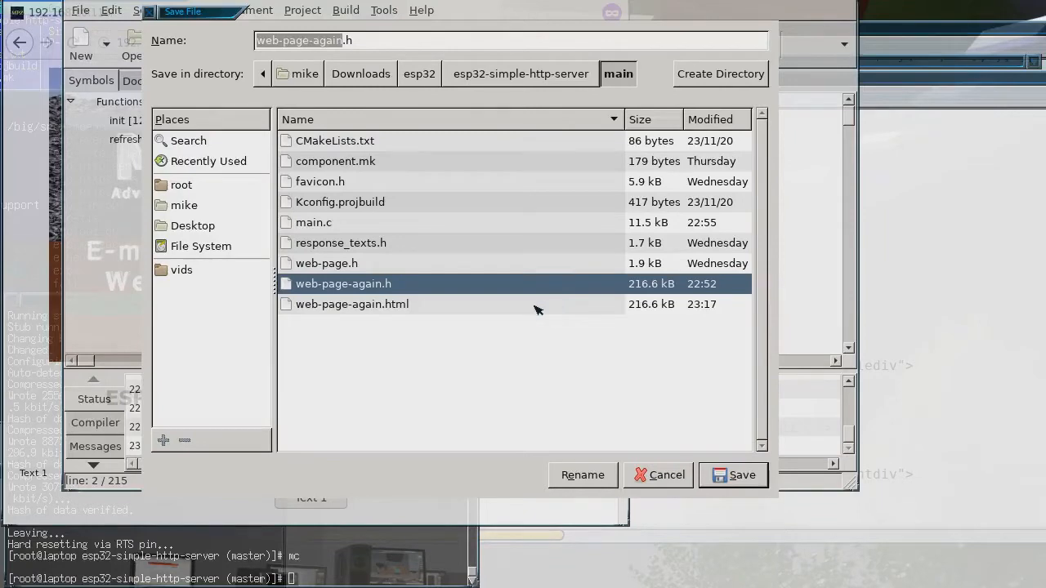
{"action": "left_click", "coordinate": [732, 473]}
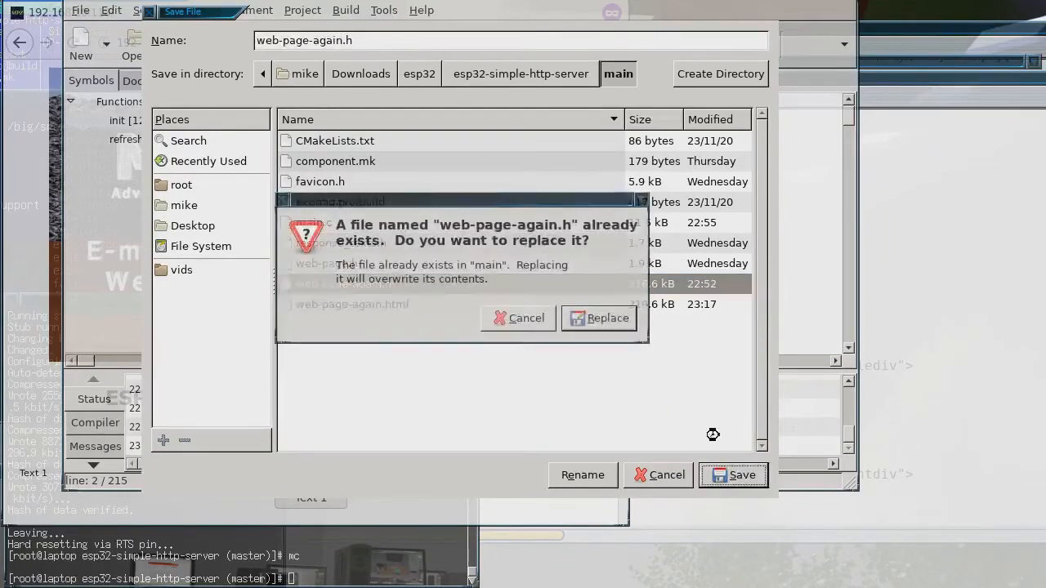
{"action": "left_click", "coordinate": [598, 317]}
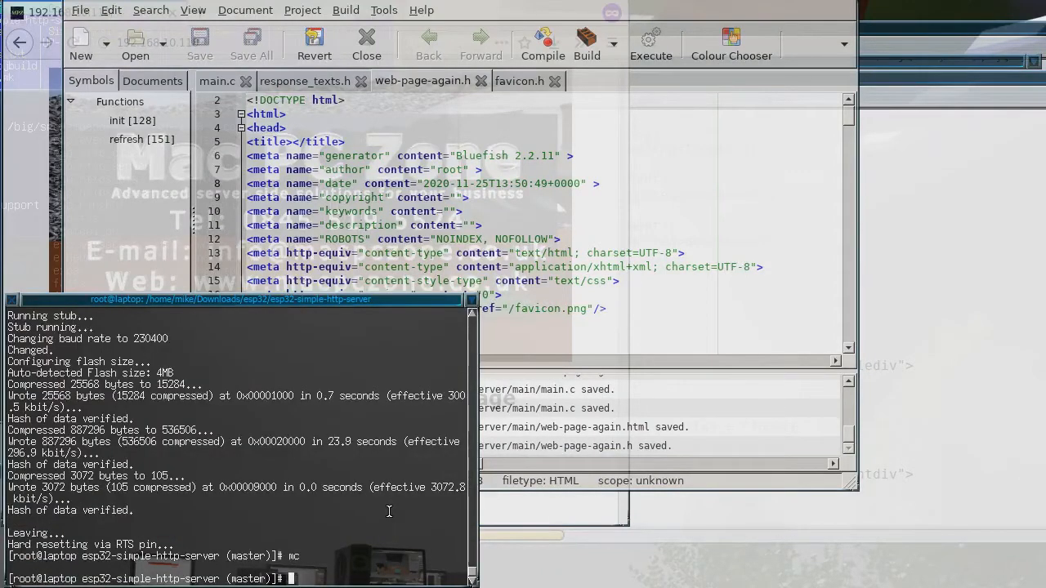
In the main folder run gzip web-page-again.html and list files to compare sizes
{"action": "type", "text": "pushd main/"}
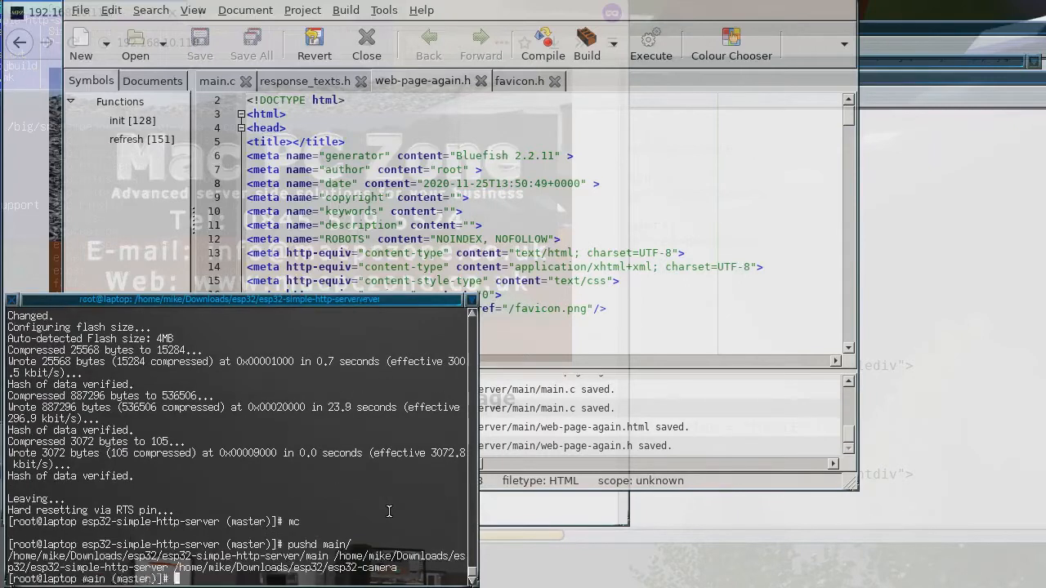
{"action": "type", "text": "ls"}
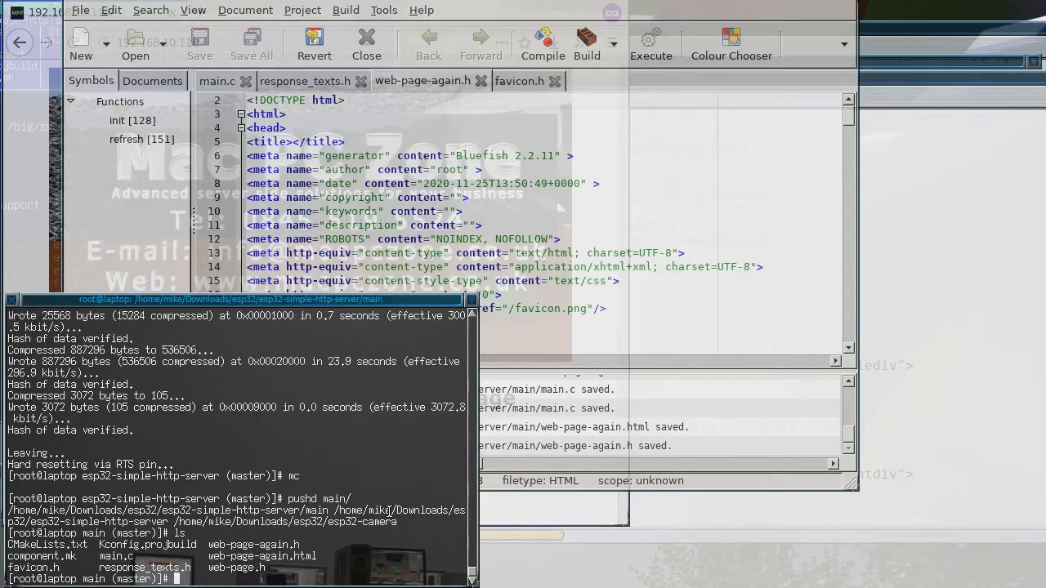
{"action": "type", "text": "gzip"}
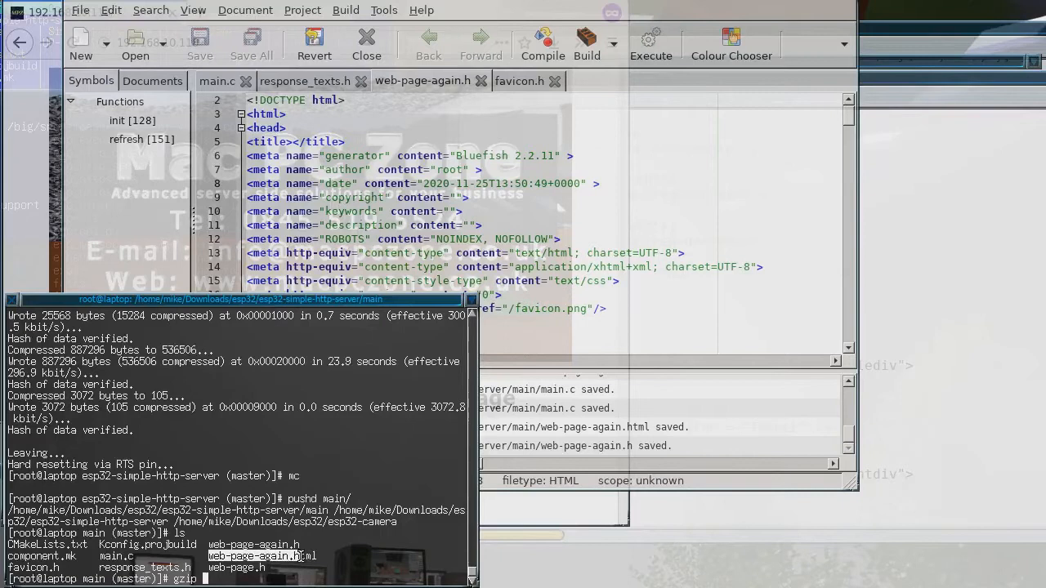
{"action": "type", "text": "web-page-again.htm"}
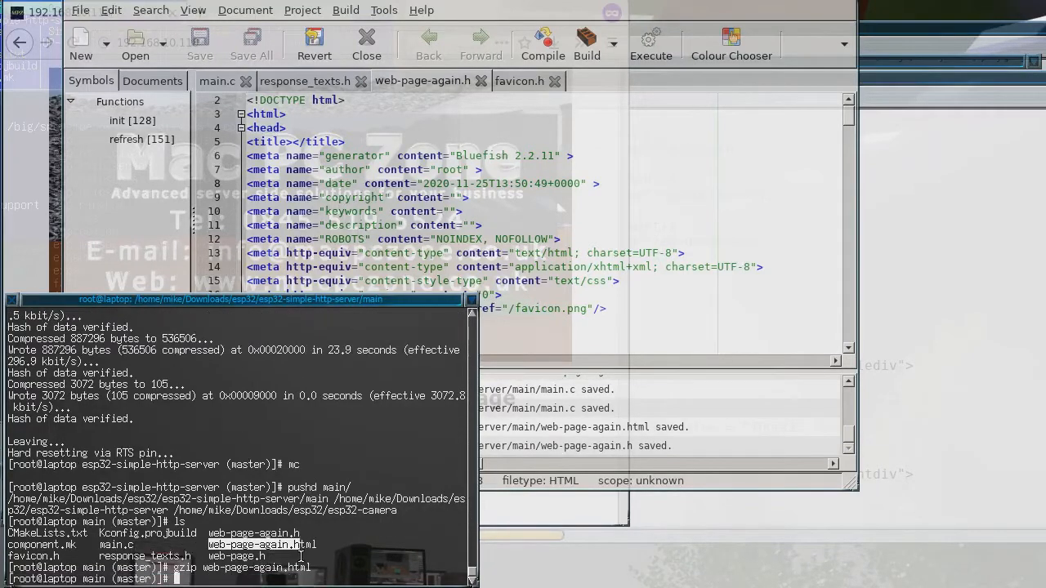
{"action": "type", "text": "ls -l"}
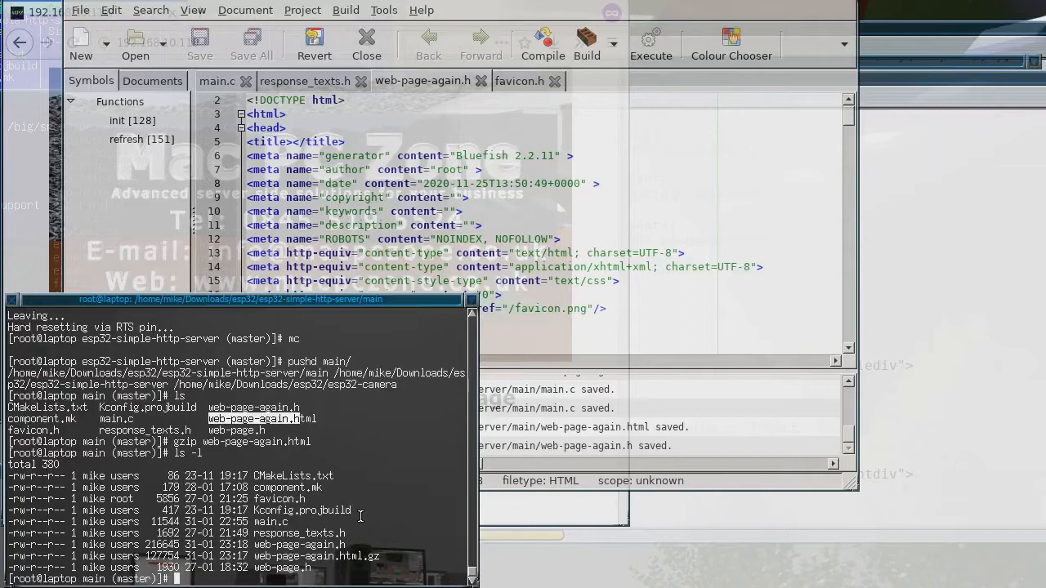
{"action": "type", "text": "xxd -i >"}
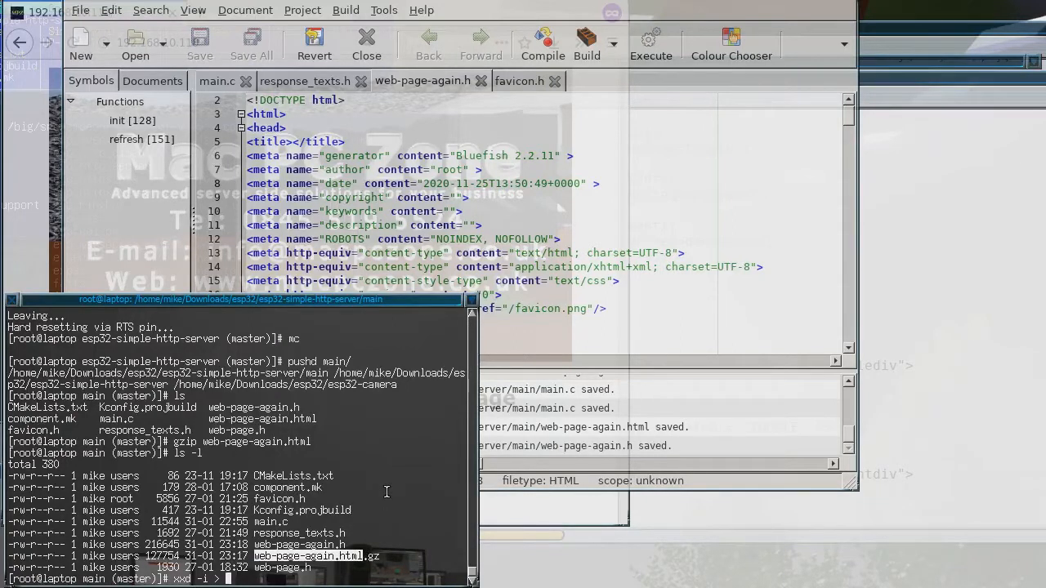
{"action": "mouse_move", "coordinate": [321, 539]}
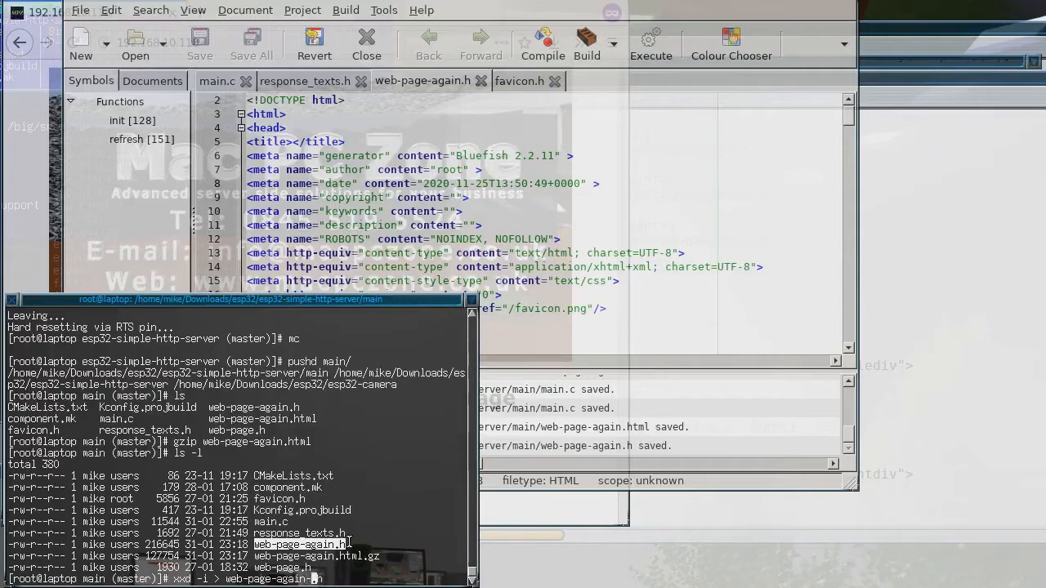
Convert web-page-again.html.gz into the C header web-page-again-gz.h with xxd -i
{"action": "type", "text": "gz"}
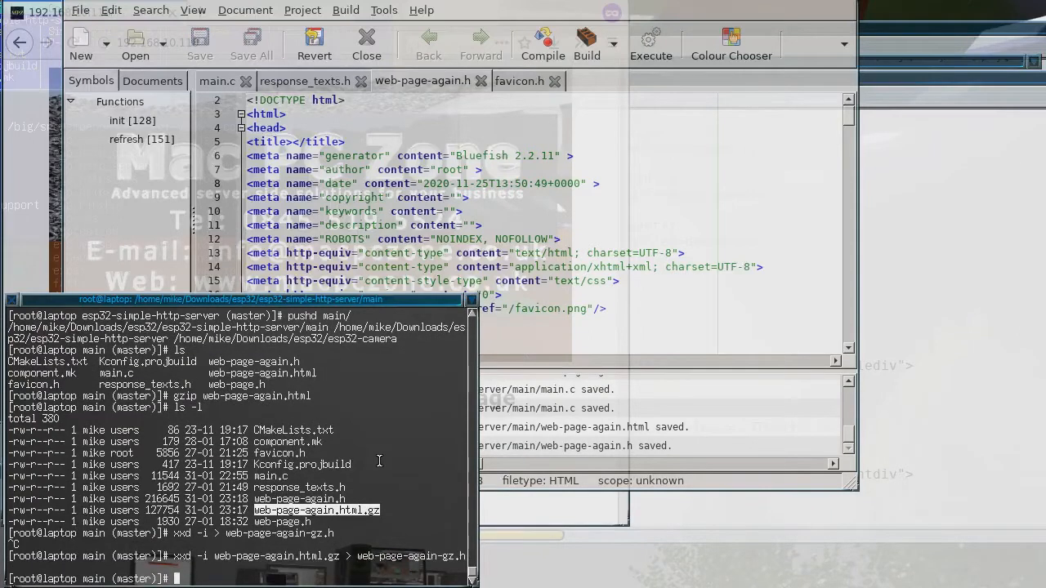
{"action": "type", "text": "ls"}
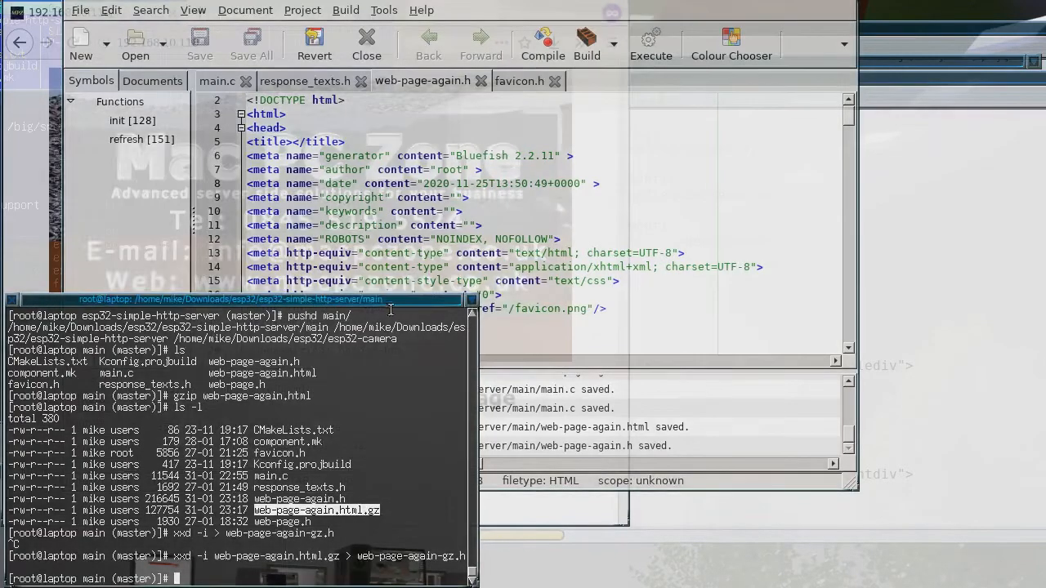
{"action": "left_click", "coordinate": [134, 40]}
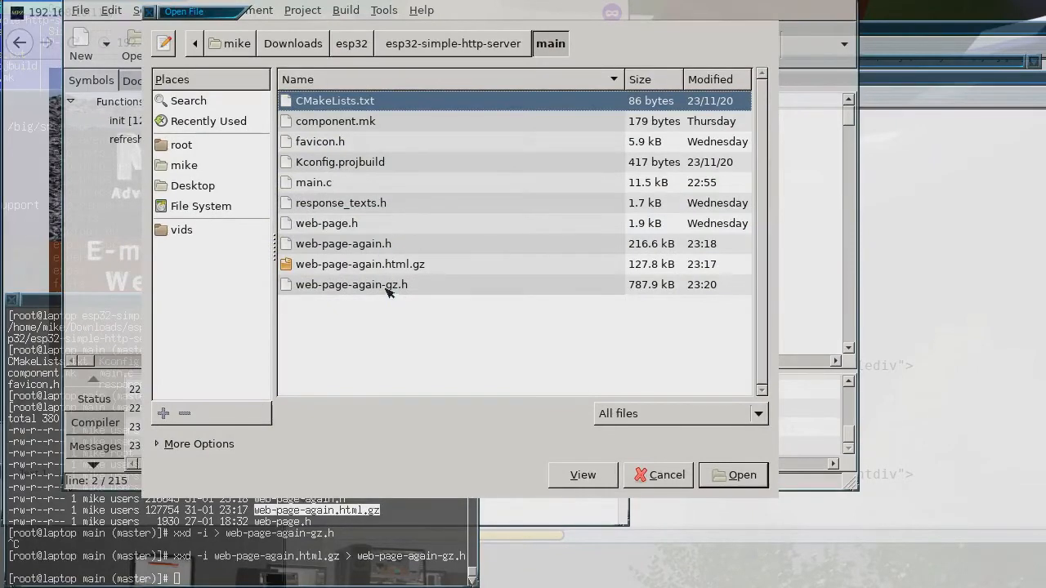
Open web-page-again-gz.h, check its 127754-byte array length, and return to main.c
{"action": "left_click", "coordinate": [732, 474]}
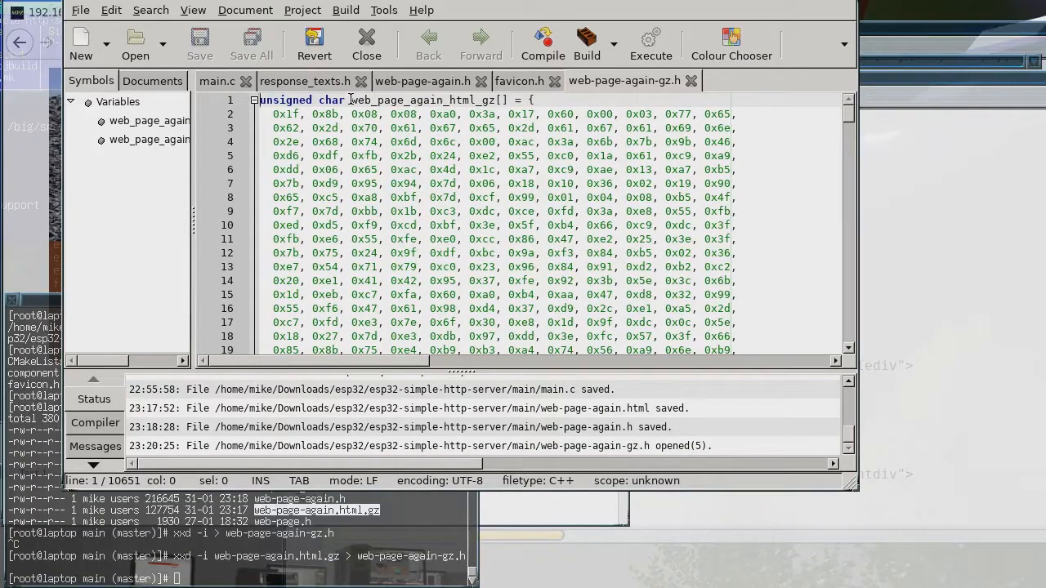
{"action": "double_click", "coordinate": [428, 100]}
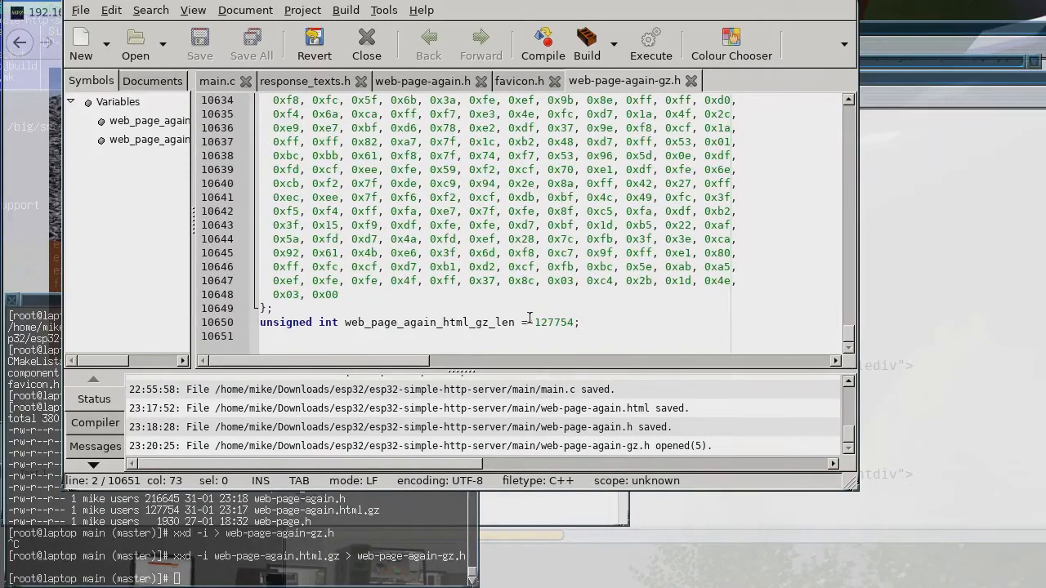
{"action": "mouse_move", "coordinate": [775, 302]}
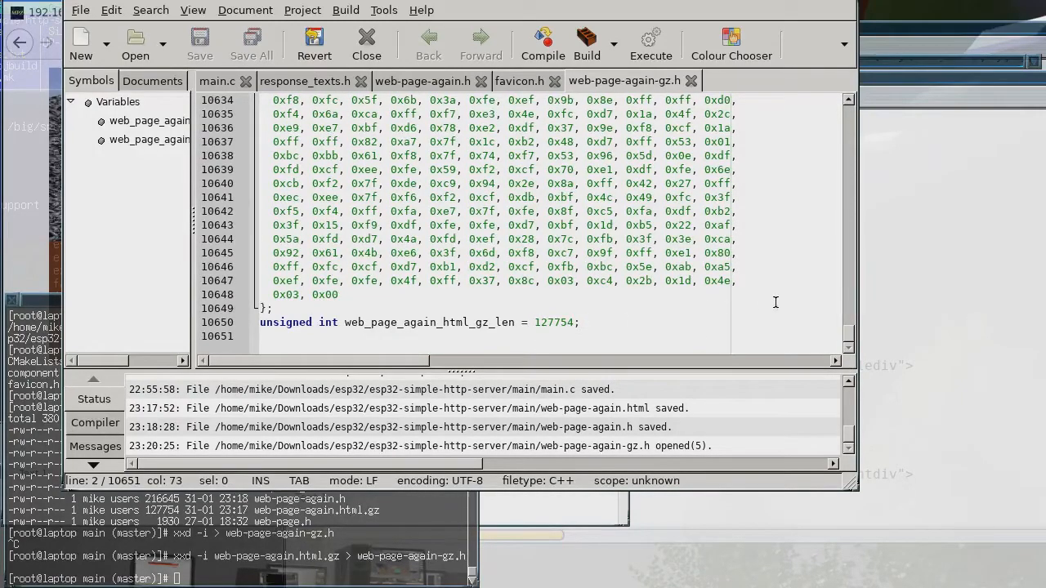
{"action": "mouse_move", "coordinate": [490, 113]}
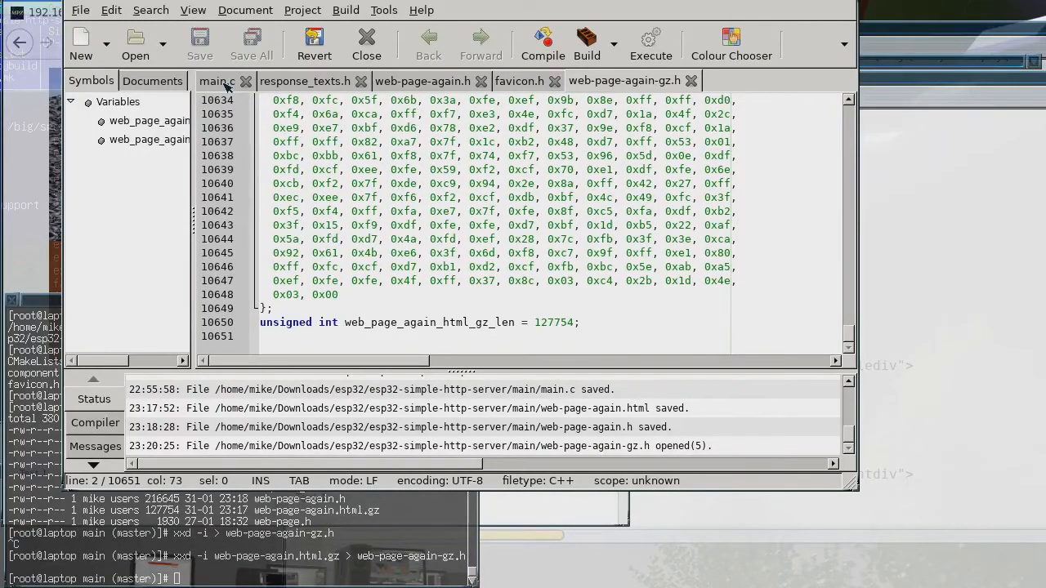
{"action": "left_click", "coordinate": [216, 82]}
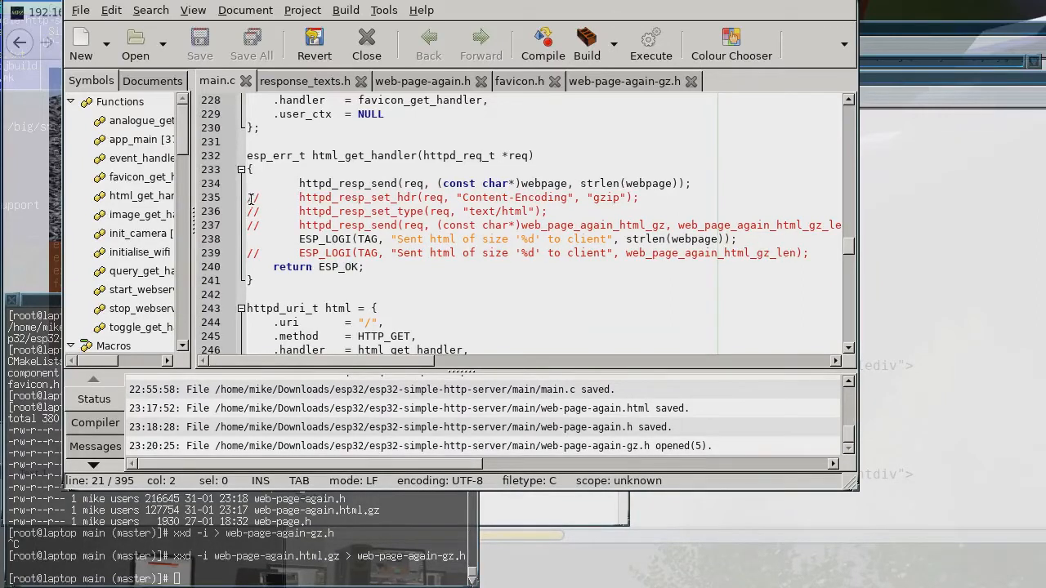
{"action": "mouse_move", "coordinate": [555, 219]}
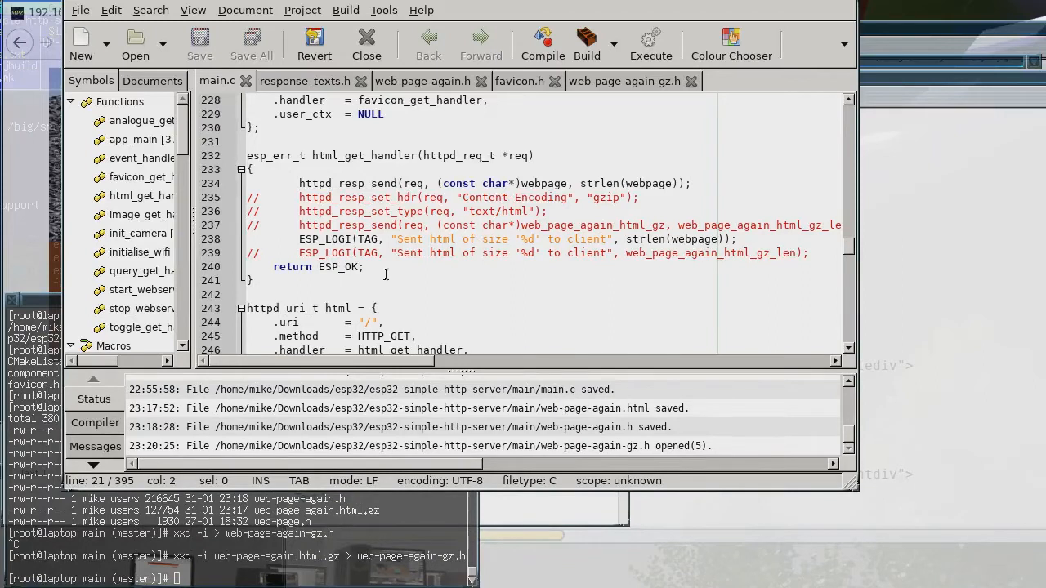
{"action": "mouse_move", "coordinate": [304, 366]}
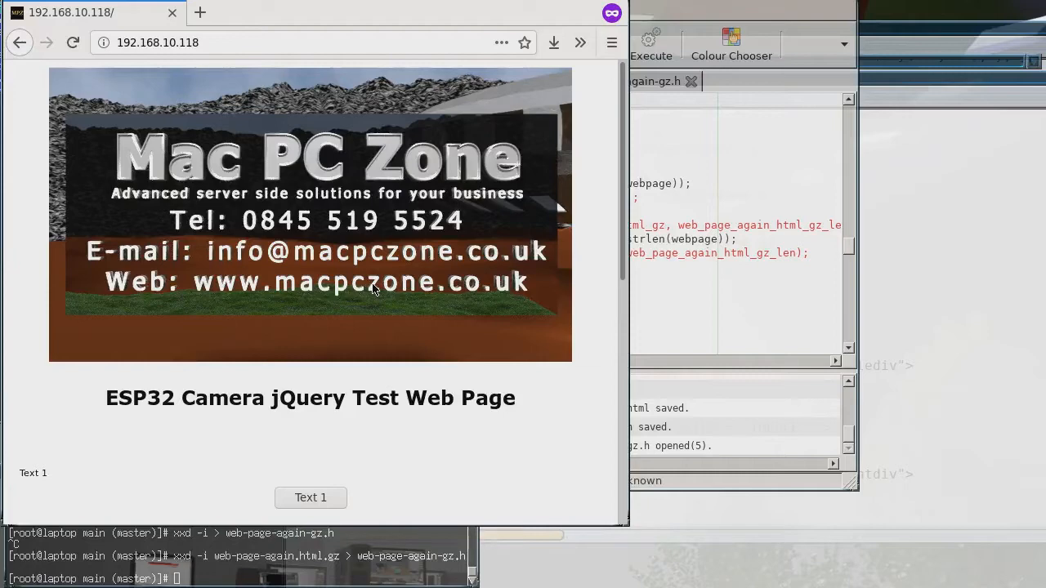
{"action": "mouse_move", "coordinate": [297, 278]}
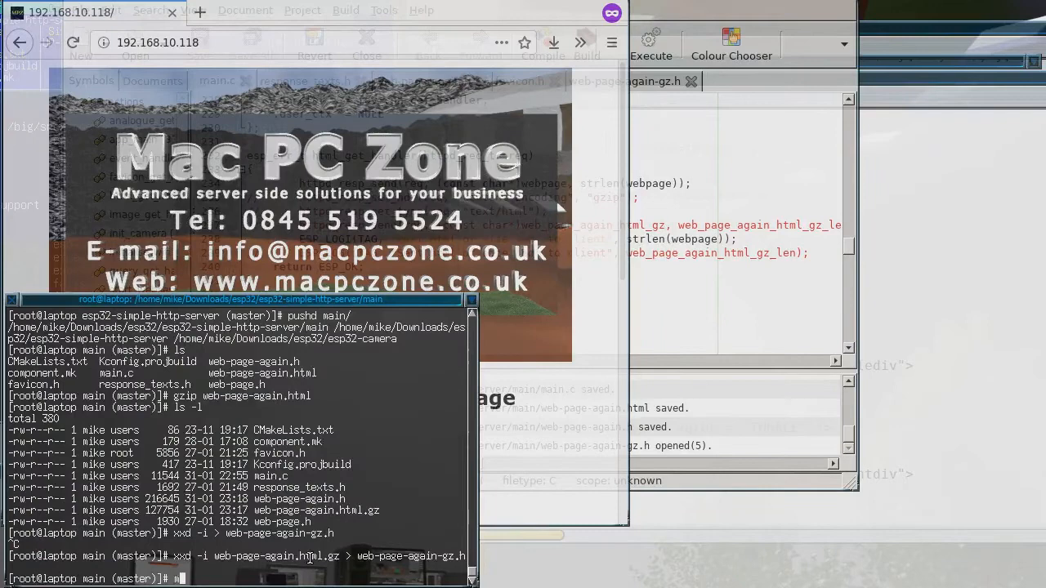
Run make monitor from the project directory to watch the ESP32 serial log
{"action": "type", "text": "make monitor"}
{"action": "type", "text": "popd"}
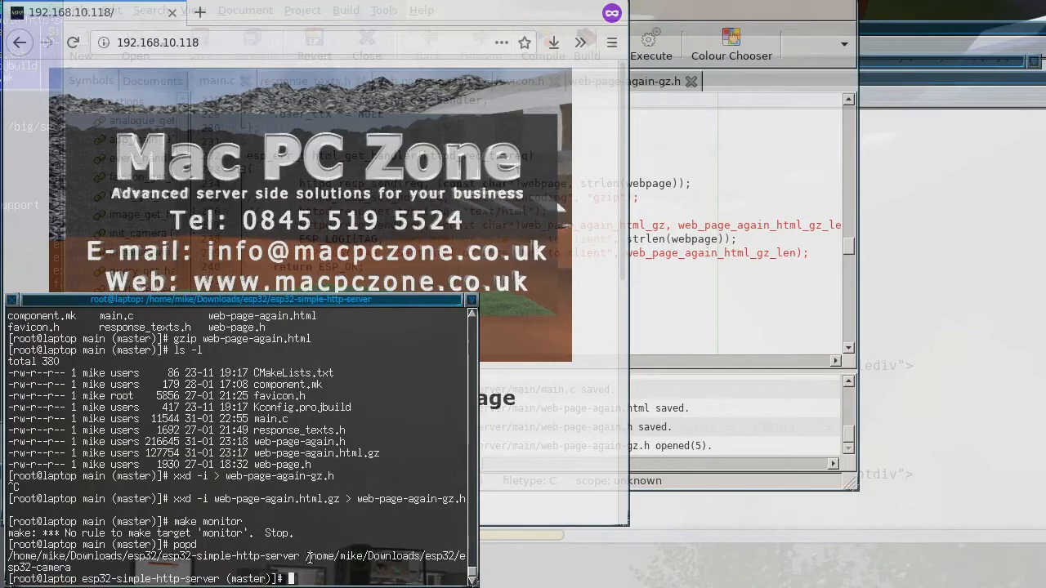
{"action": "type", "text": "make monitor"}
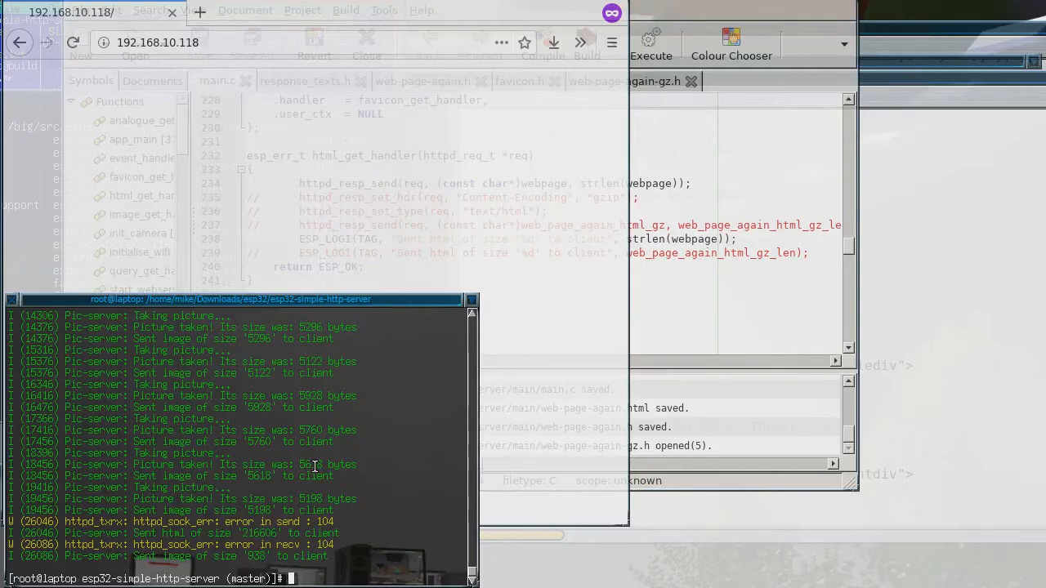
Start typing make monitor again at the project-root prompt after exiting
{"action": "type", "text": "make monitor"}
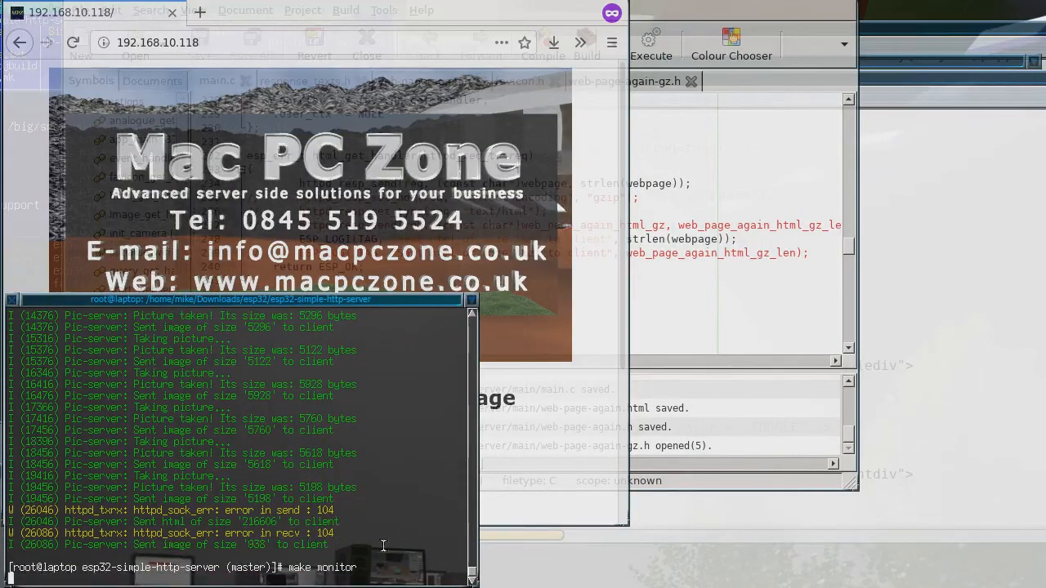
{"action": "mouse_move", "coordinate": [351, 344]}
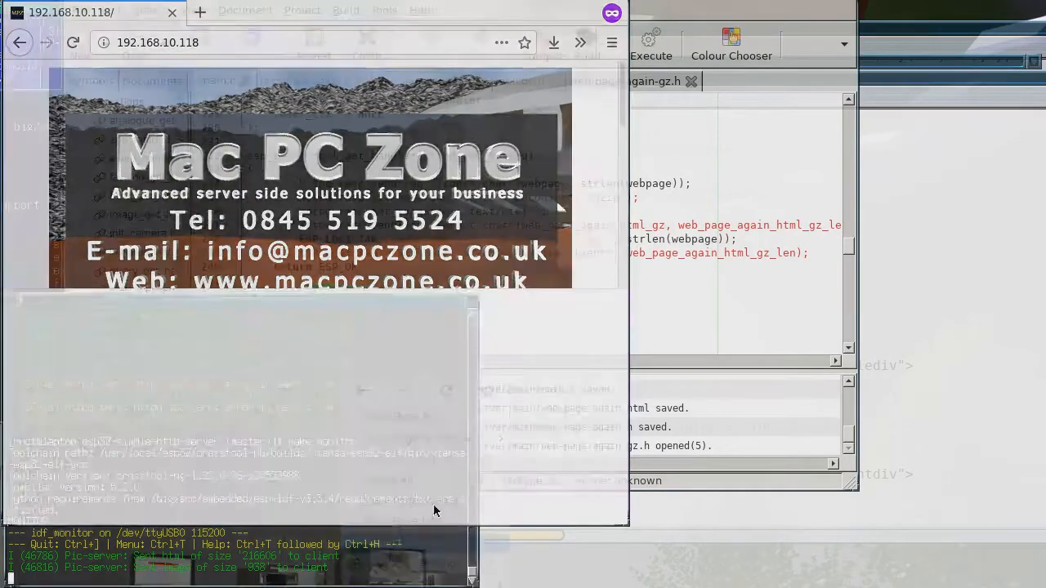
Switch Firefox DevTools to the Network panel via the overflow menu
{"action": "left_click", "coordinate": [519, 300]}
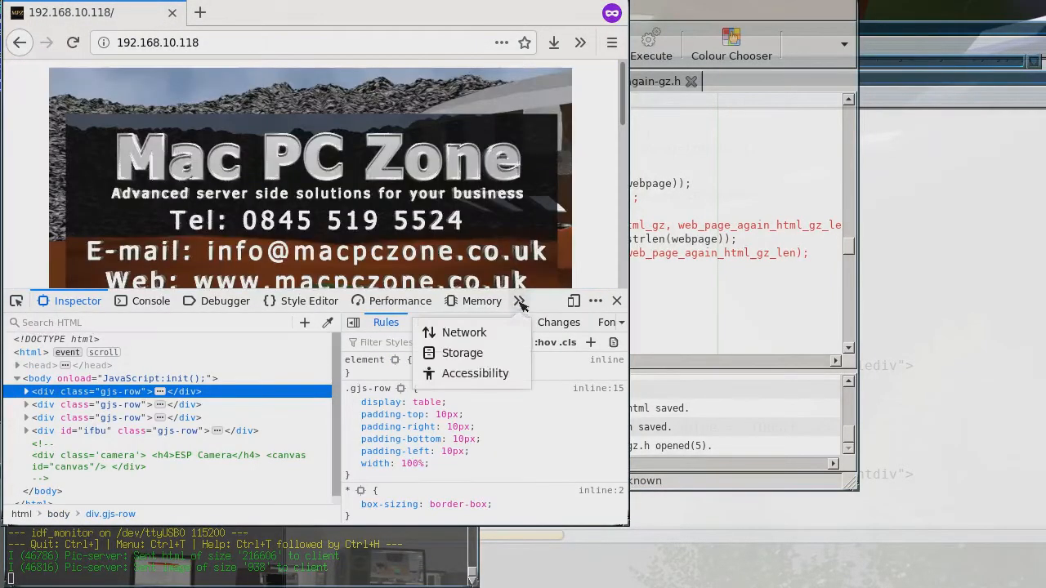
{"action": "left_click", "coordinate": [464, 334]}
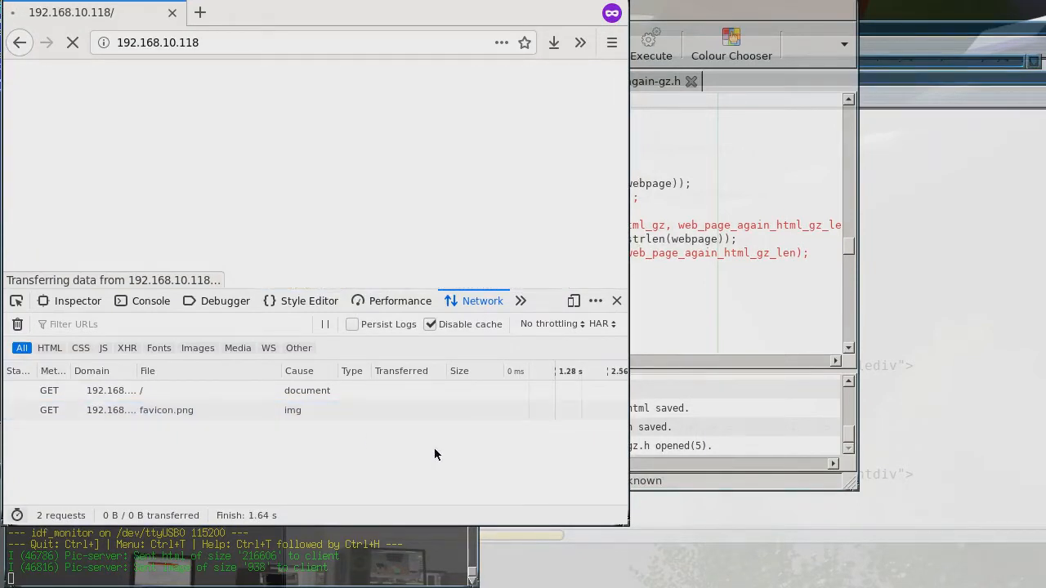
{"action": "mouse_move", "coordinate": [392, 459]}
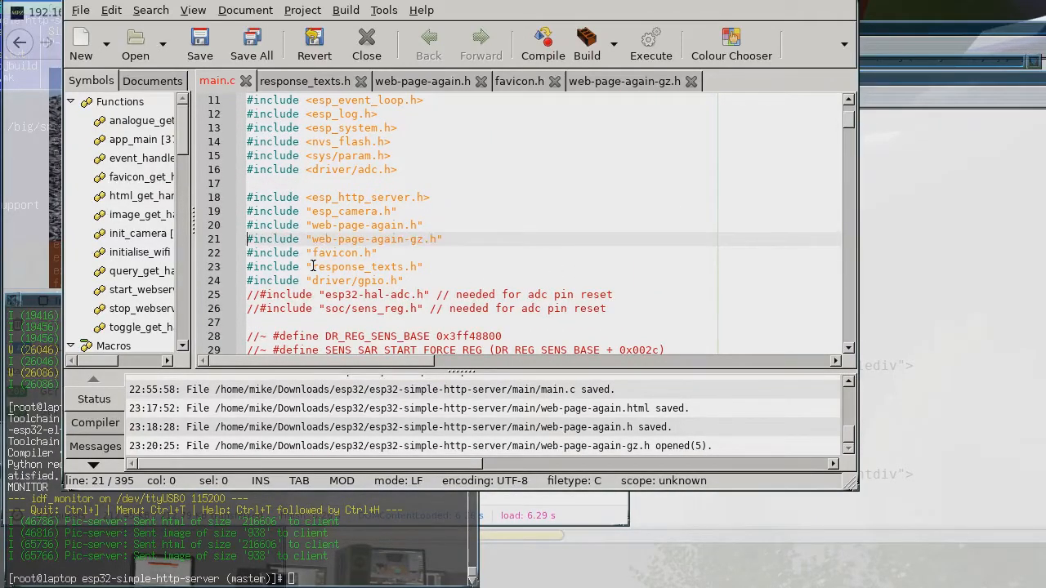
Comment out #include "web-page-again.h" in main.c with //
{"action": "type", "text": "//"}
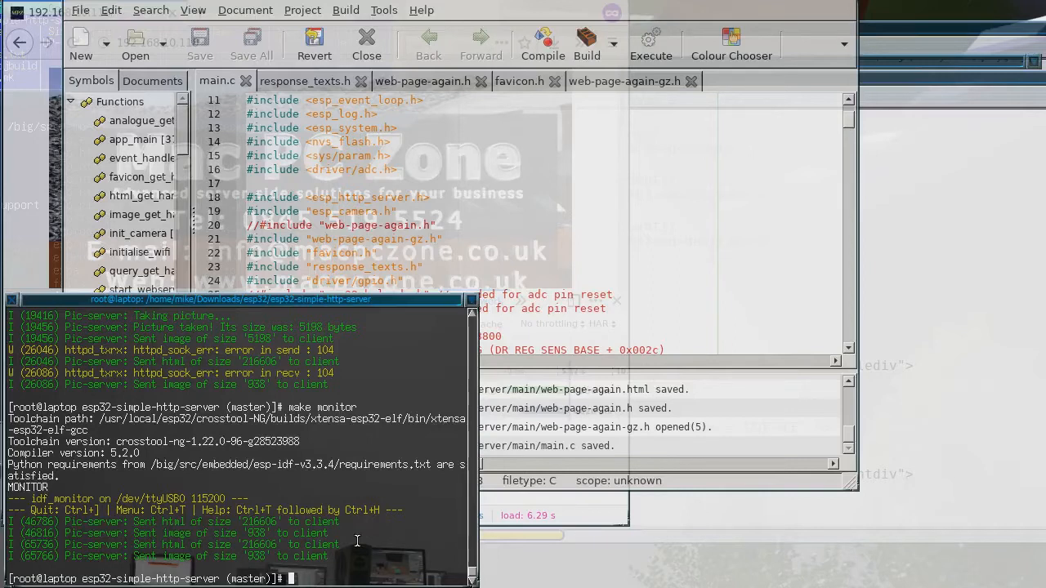
Run make flash to program the ESP32, then make monitor to restart the serial log
{"action": "type", "text": "make f"}
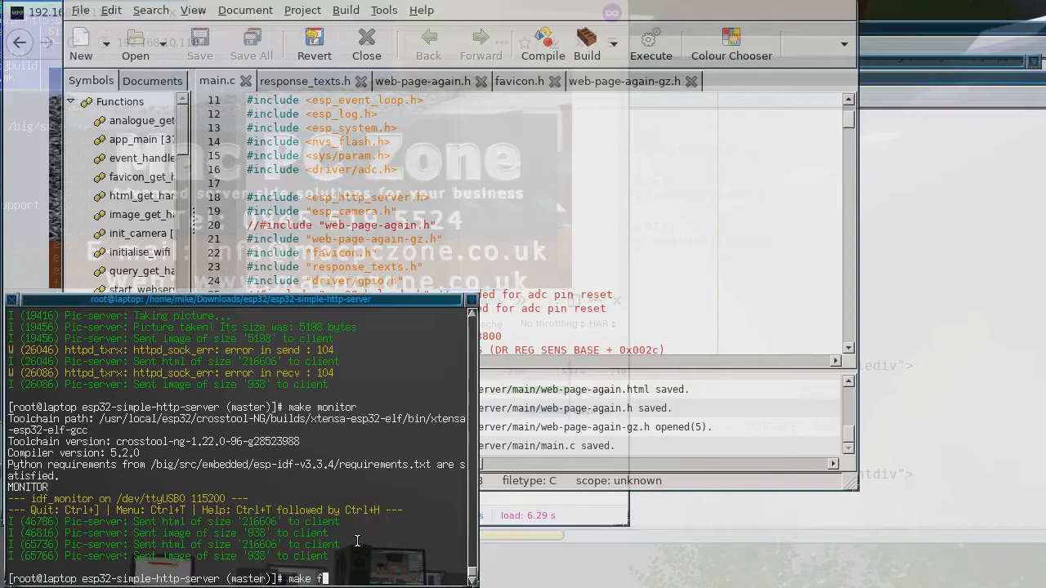
{"action": "type", "text": "lash"}
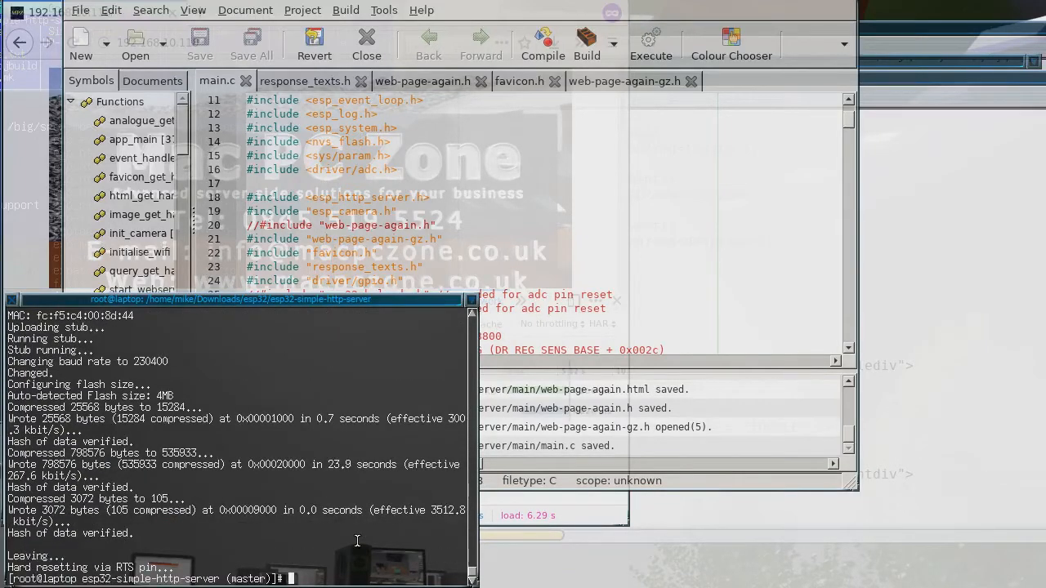
{"action": "type", "text": "make"}
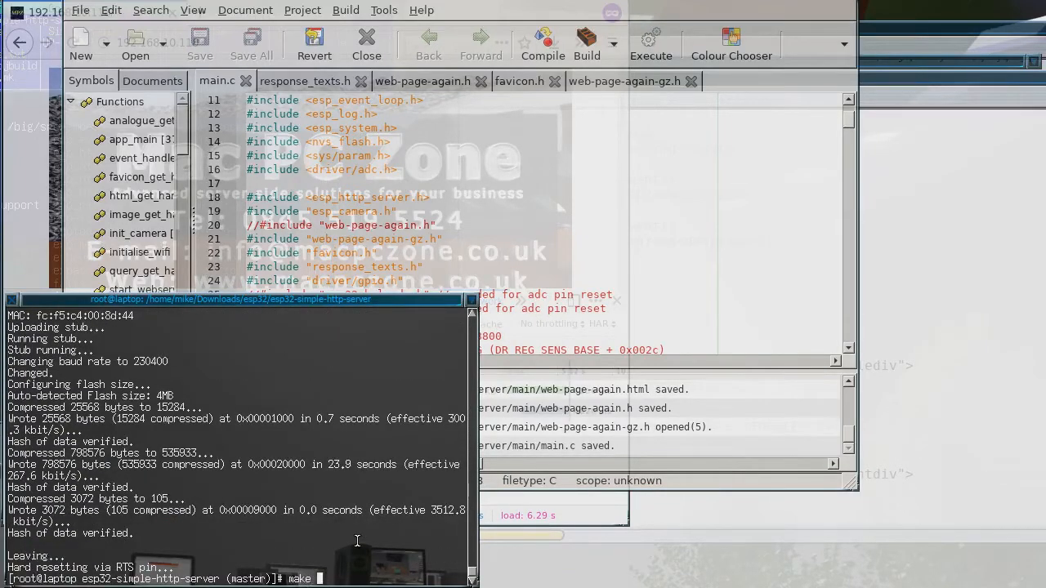
{"action": "type", "text": "monitor"}
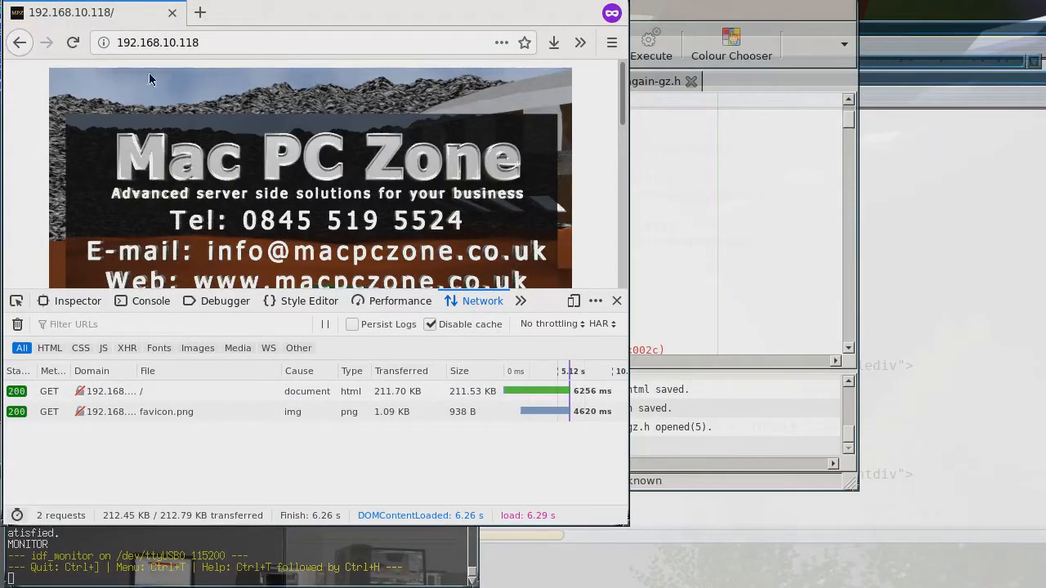
Reload the ESP32 page so the Network panel shows 124.96 KB transferred against 211.53 KB size
{"action": "left_click", "coordinate": [72, 43]}
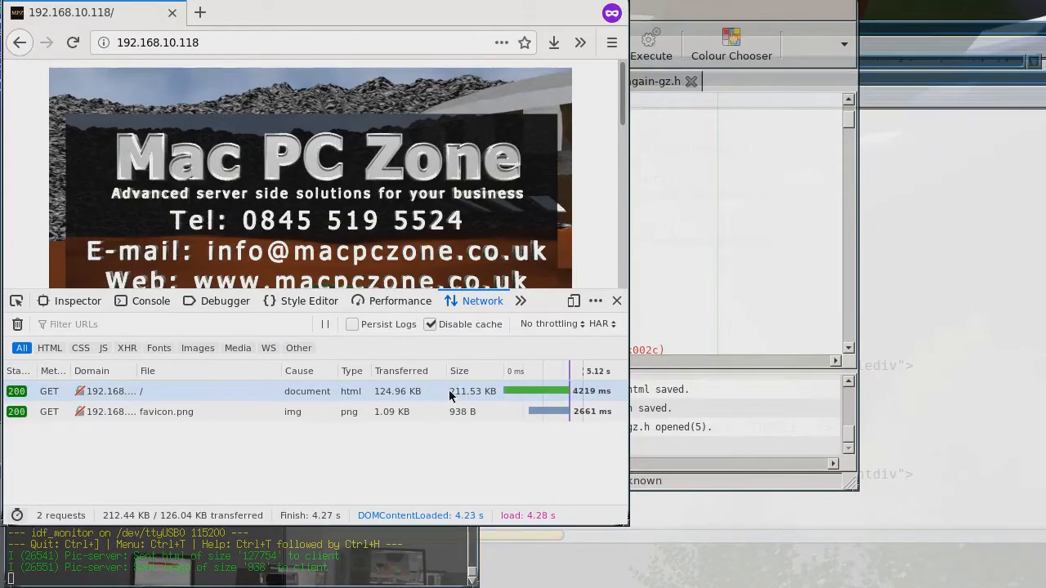
{"action": "mouse_move", "coordinate": [474, 390]}
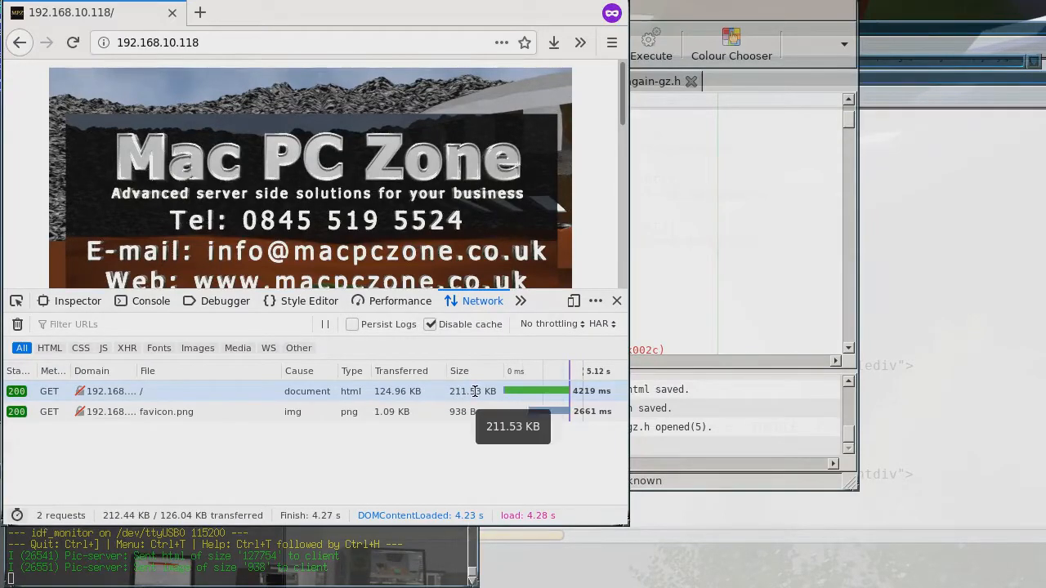
{"action": "mouse_move", "coordinate": [395, 459]}
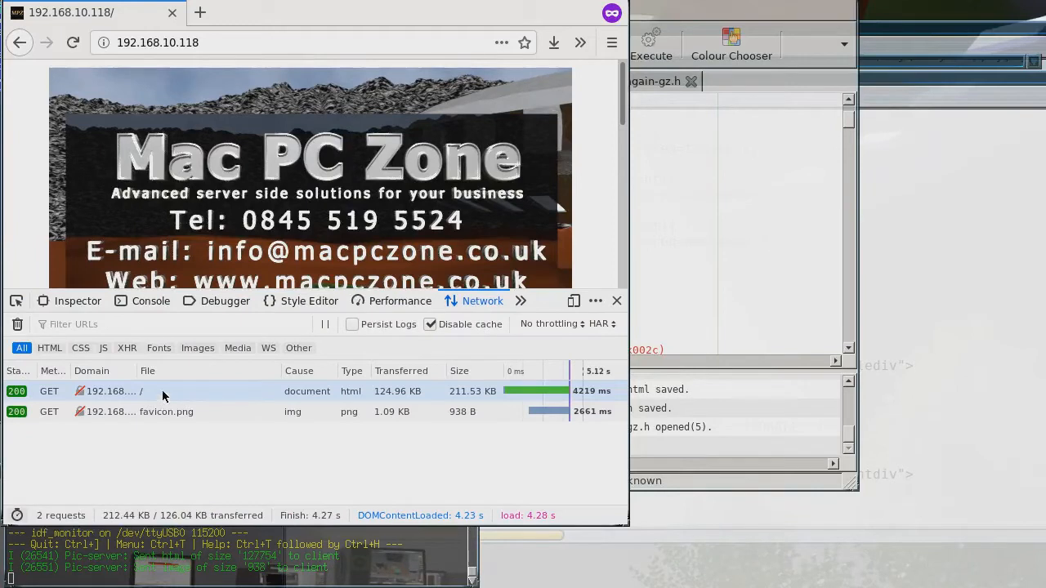
Inspect the main document request's Headers, then close the developer tools panel
{"action": "left_click", "coordinate": [114, 390]}
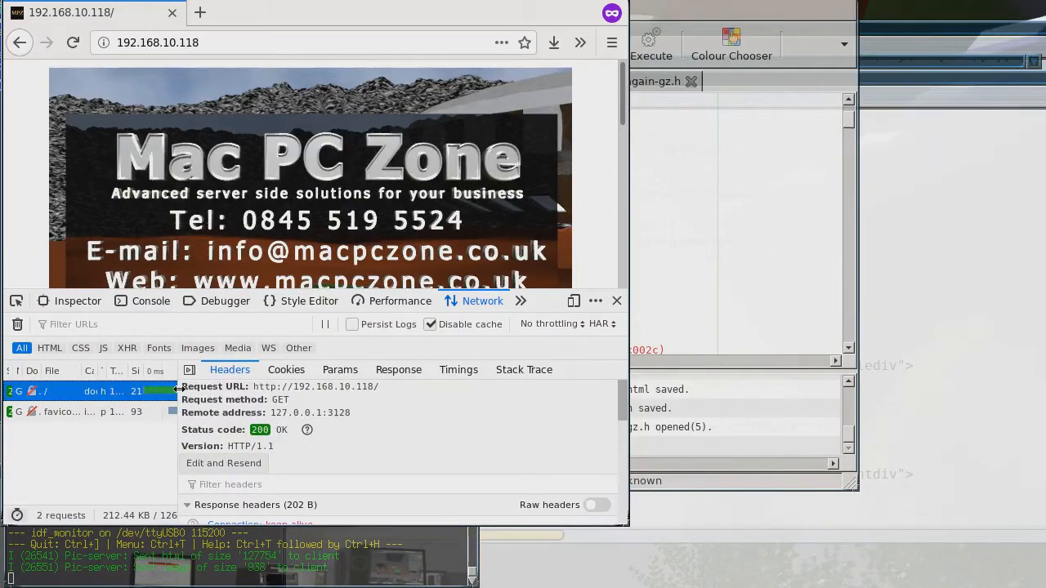
{"action": "mouse_move", "coordinate": [435, 419]}
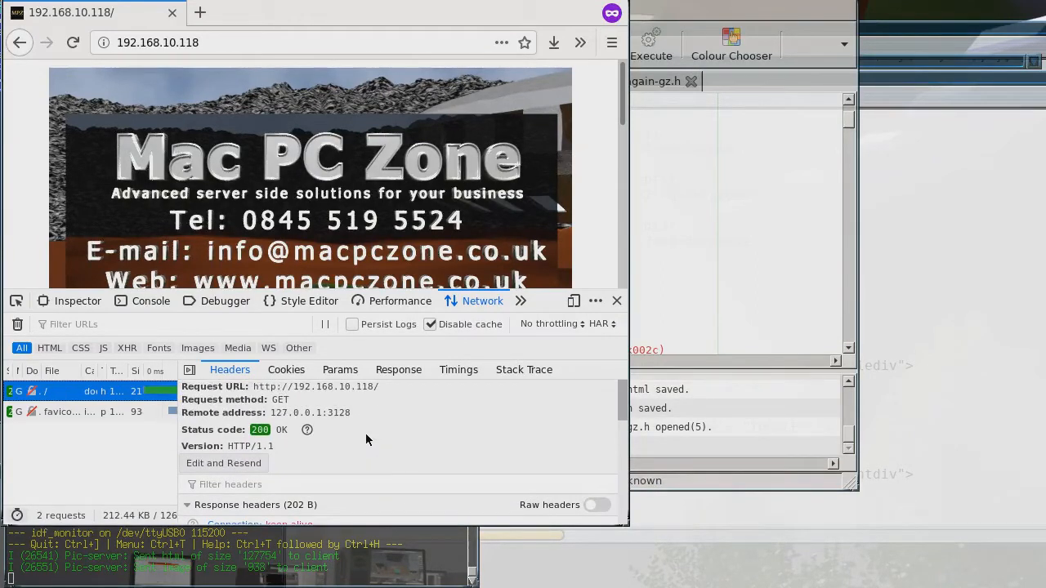
{"action": "mouse_move", "coordinate": [353, 435]}
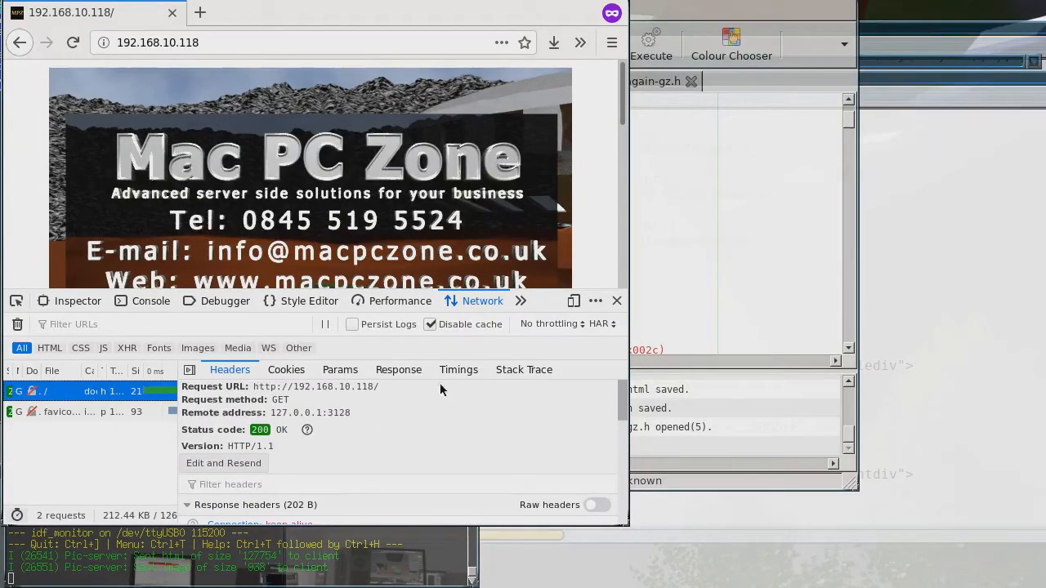
{"action": "left_click", "coordinate": [616, 301]}
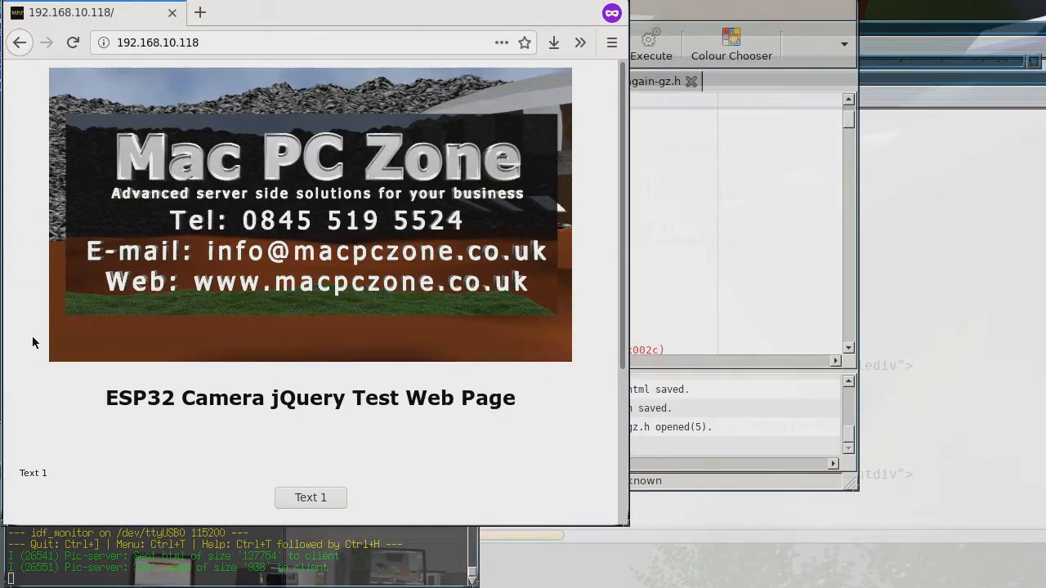
Load the Text 1, Text 2 and Text 3 paragraphs on the test page
{"action": "scroll", "scroll_direction": "down", "scroll_amount": 3}
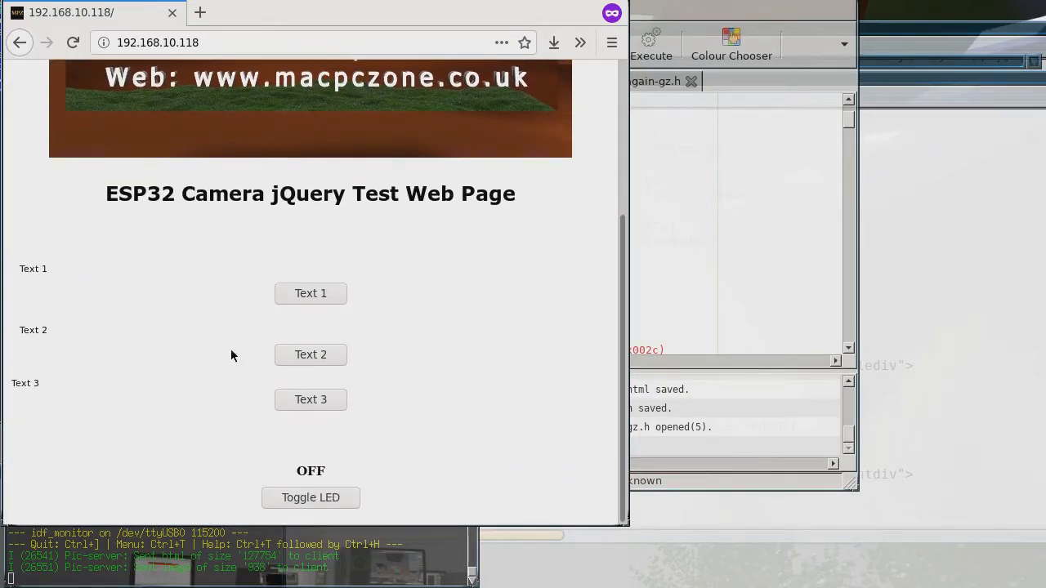
{"action": "mouse_move", "coordinate": [59, 513]}
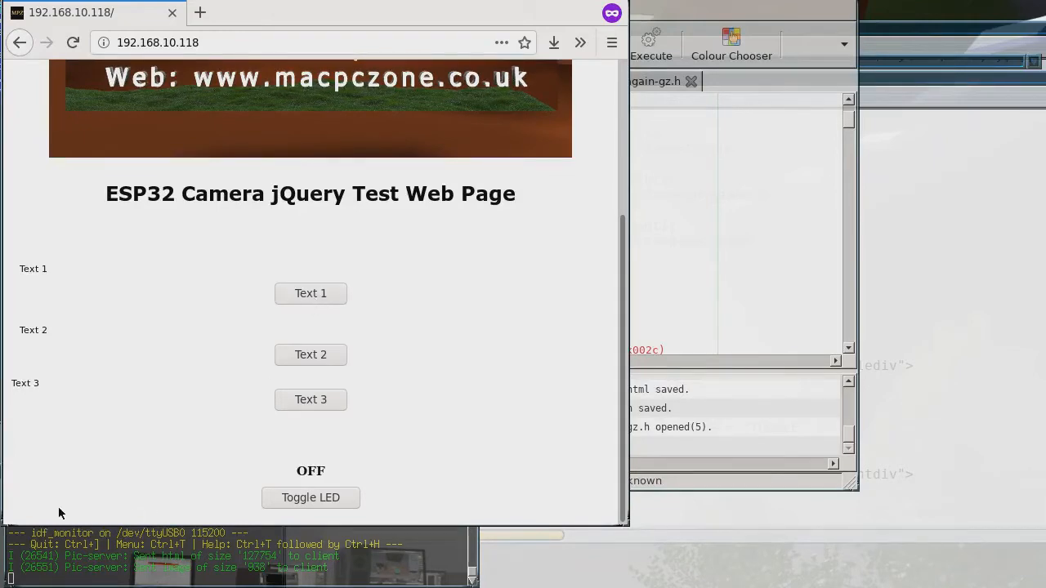
{"action": "mouse_move", "coordinate": [209, 336]}
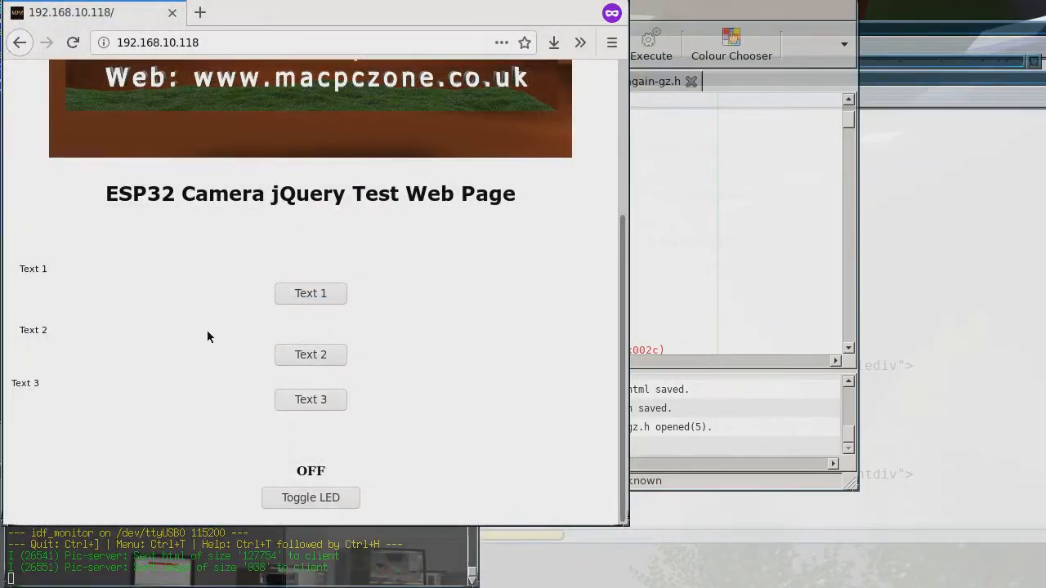
{"action": "left_click", "coordinate": [311, 292]}
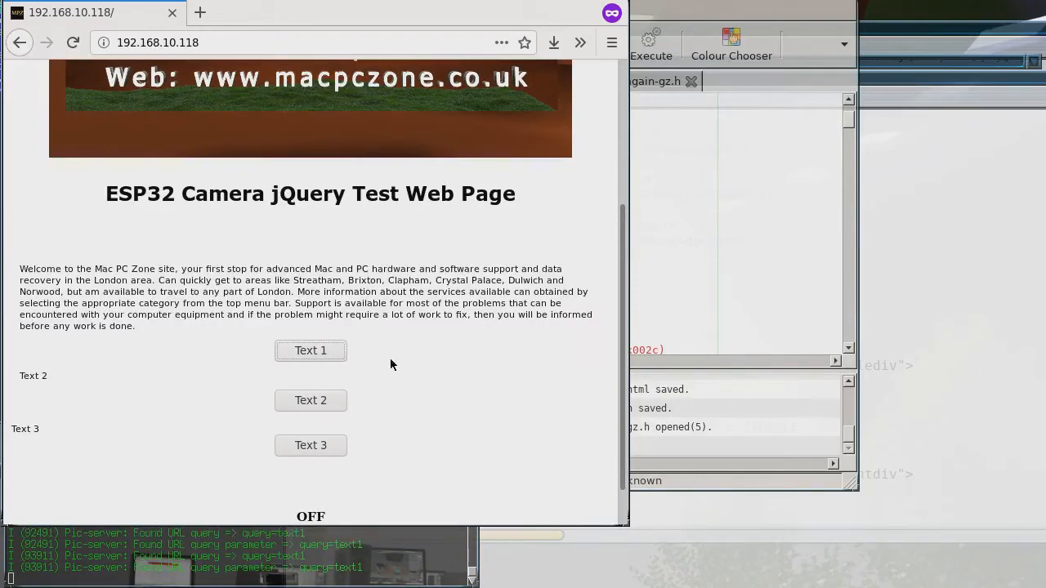
{"action": "scroll", "scroll_direction": "down", "scroll_amount": 3}
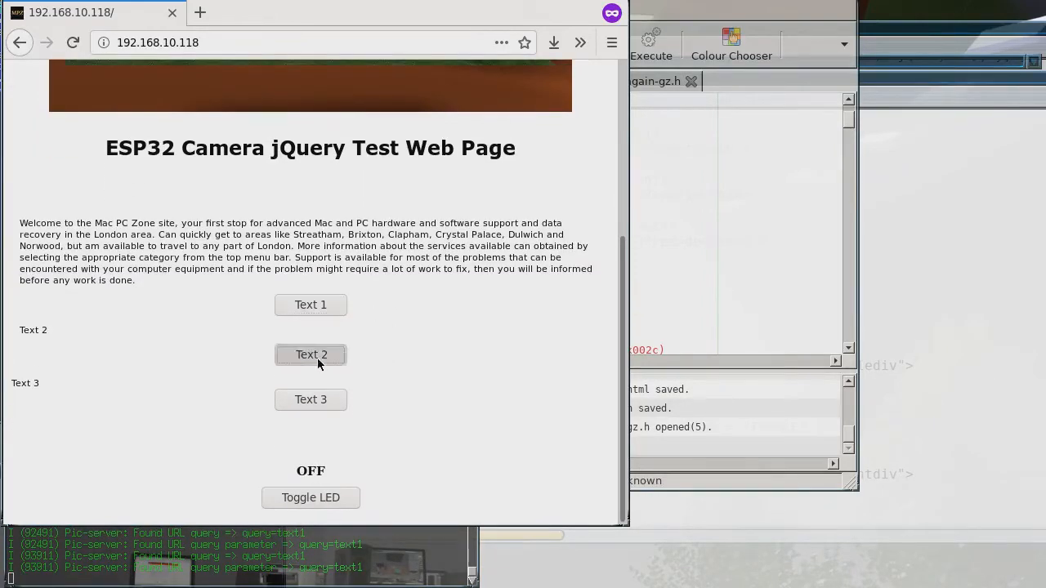
{"action": "left_click", "coordinate": [311, 353]}
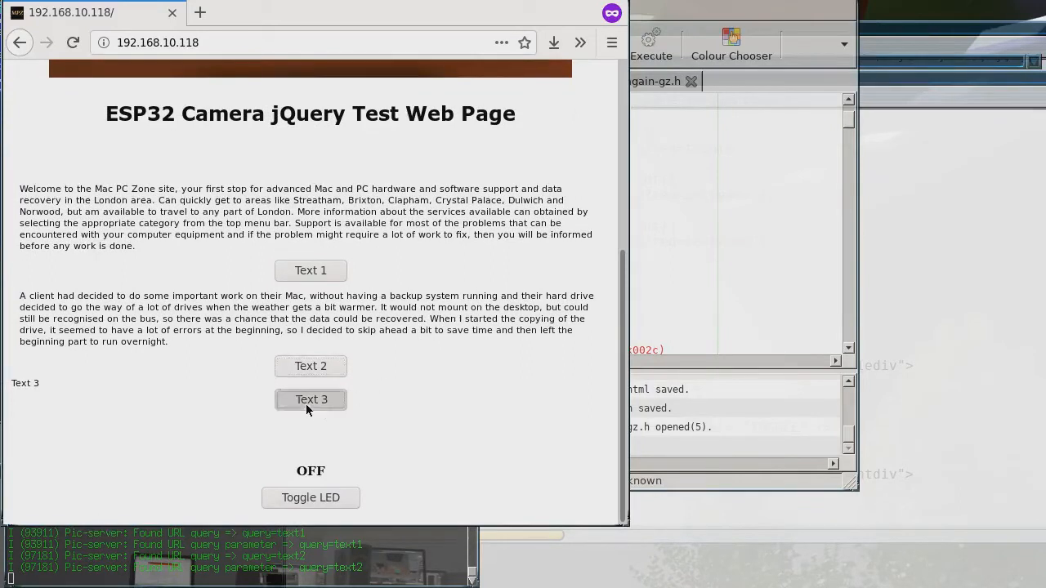
{"action": "left_click", "coordinate": [311, 399]}
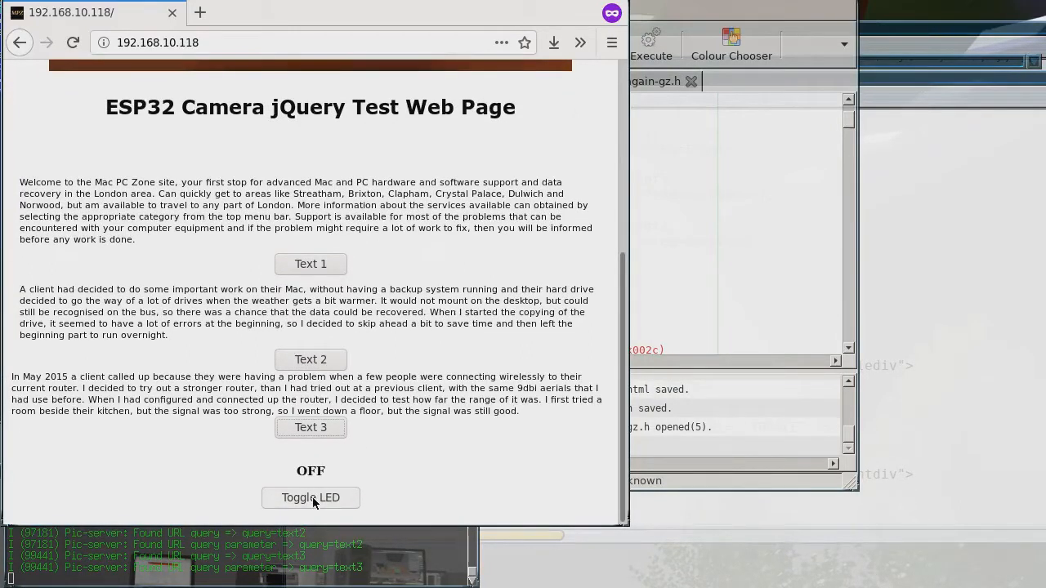
Toggle the LED on and then back off
{"action": "left_click", "coordinate": [311, 496]}
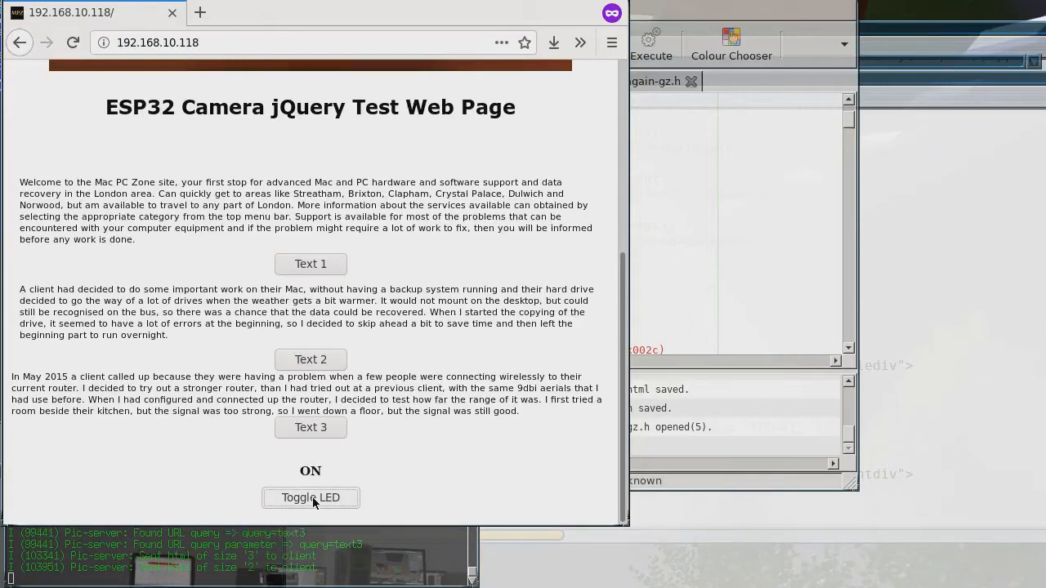
{"action": "left_click", "coordinate": [311, 497]}
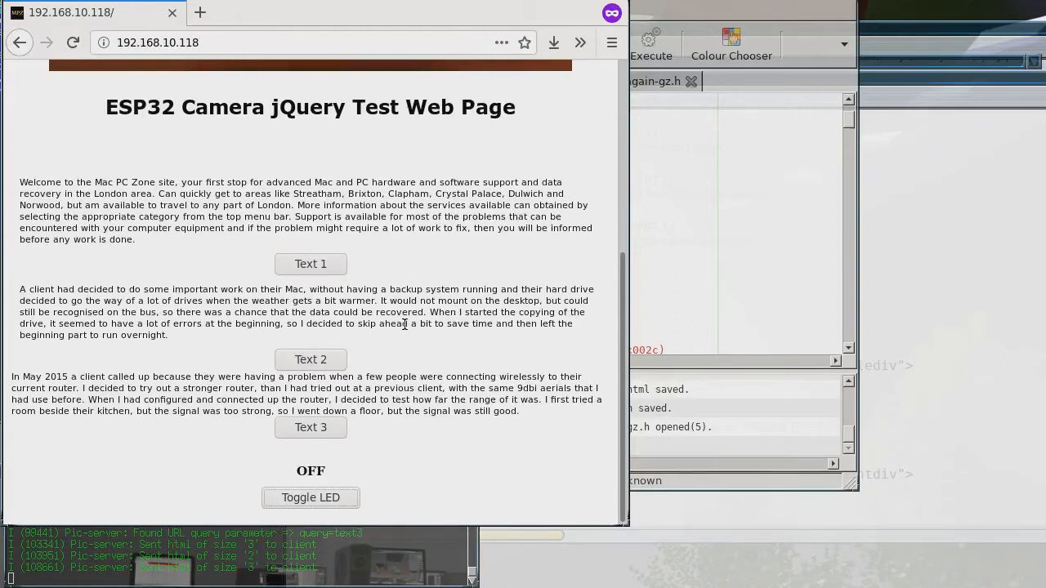
{"action": "mouse_move", "coordinate": [395, 330]}
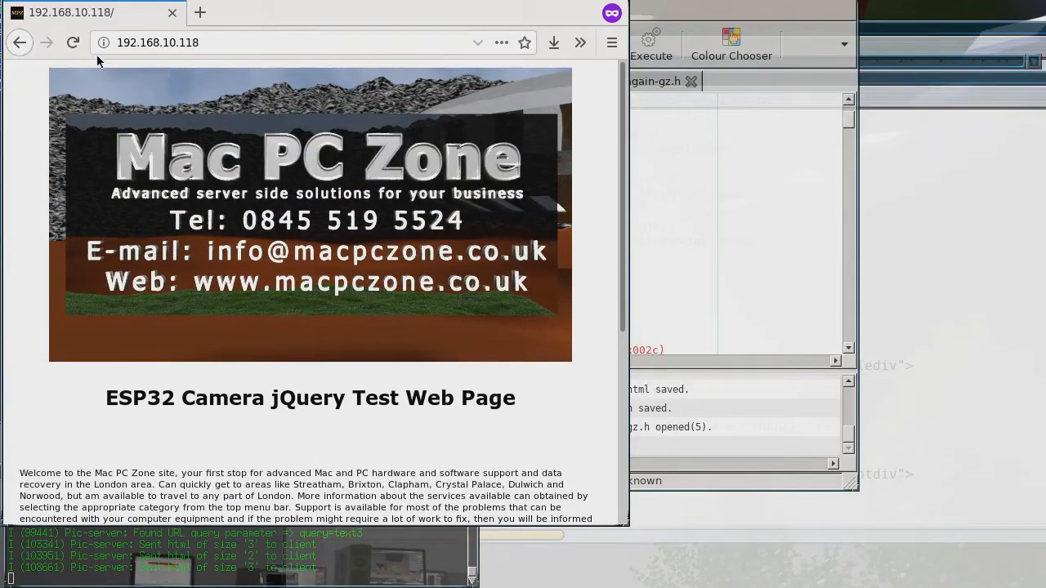
Reload the test page twice and scroll through it showing the Text 1-3 placeholders and LED OFF
{"action": "left_click", "coordinate": [72, 42]}
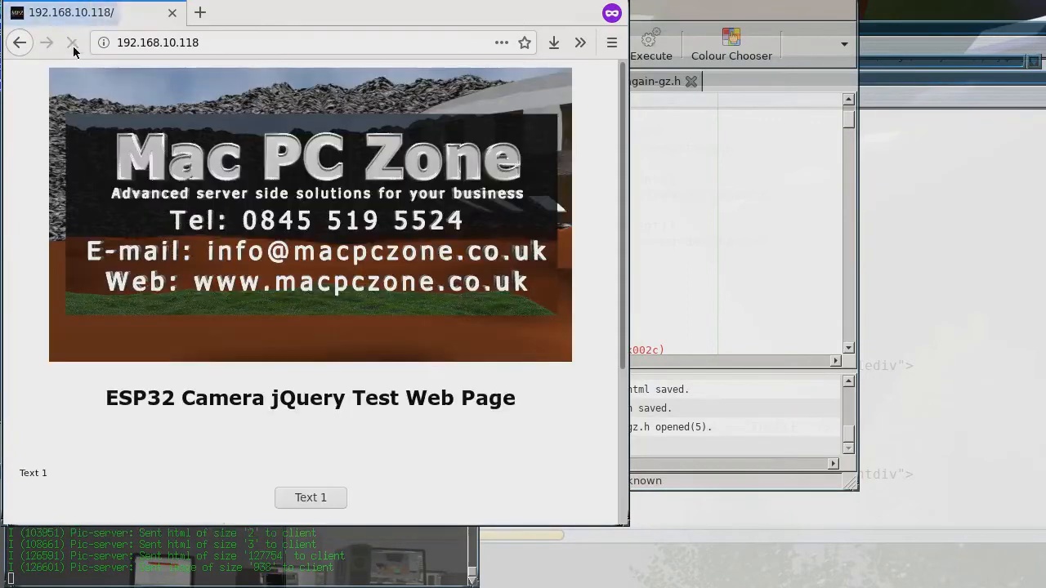
{"action": "left_click", "coordinate": [71, 42]}
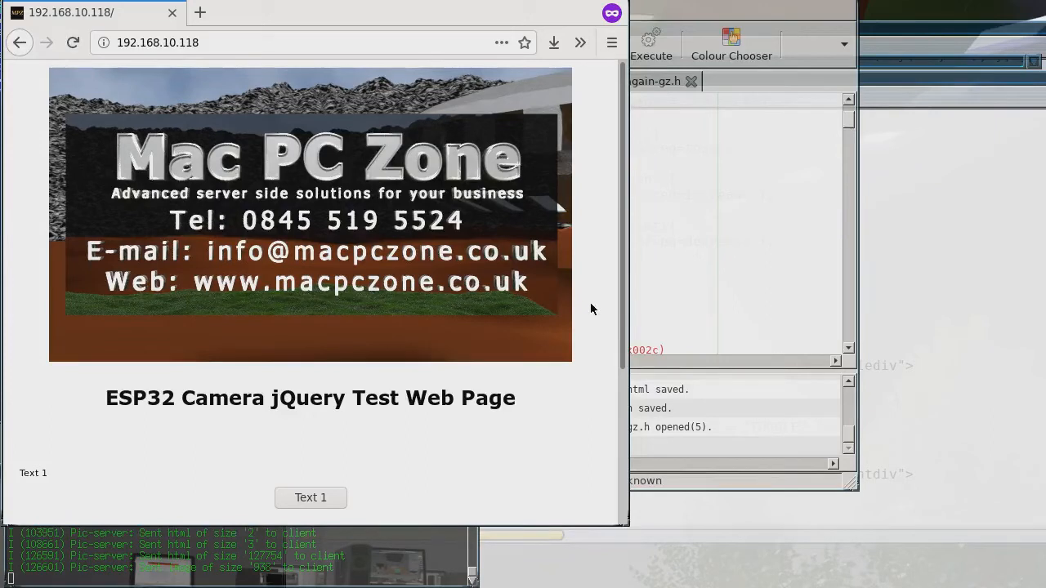
{"action": "scroll", "scroll_direction": "down", "scroll_amount": 3}
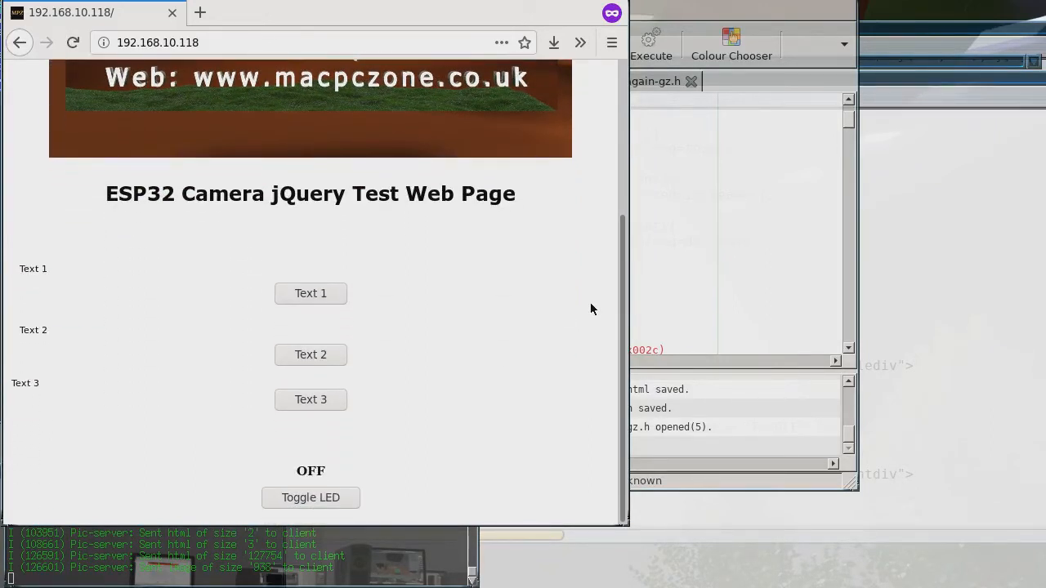
{"action": "mouse_move", "coordinate": [566, 319]}
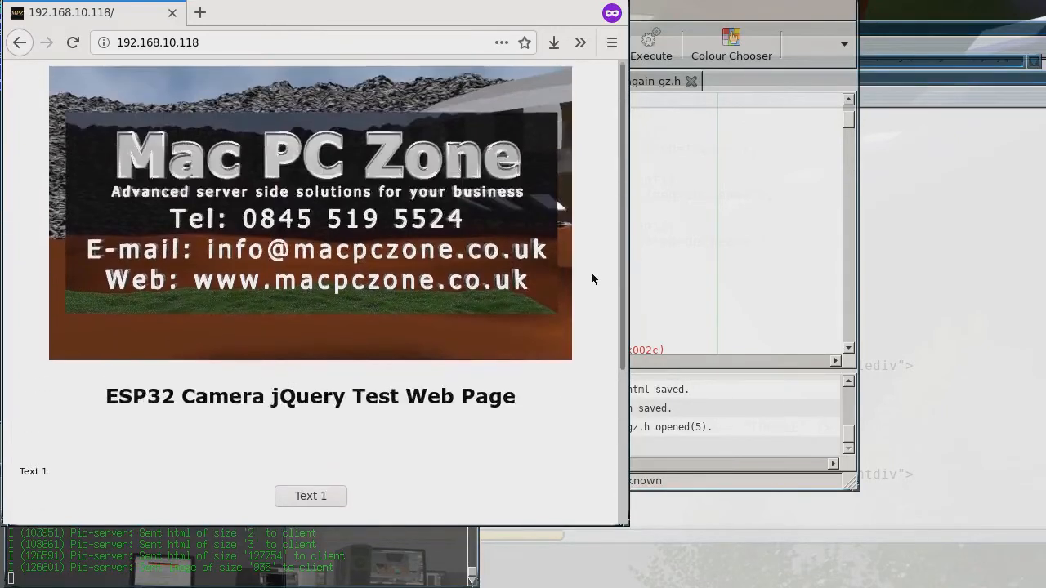
{"action": "scroll", "scroll_direction": "down", "scroll_amount": 3}
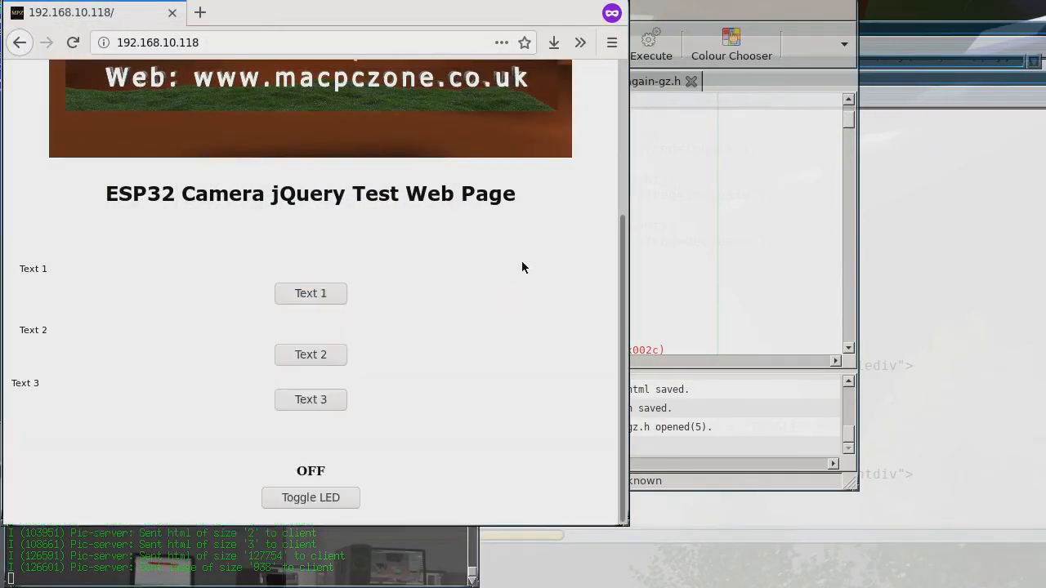
{"action": "mouse_move", "coordinate": [510, 362]}
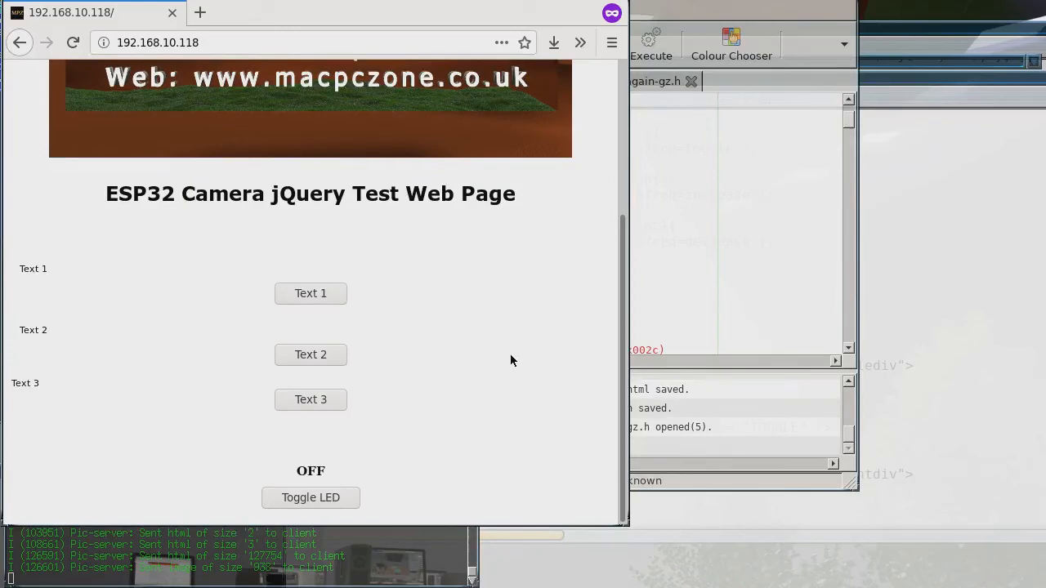